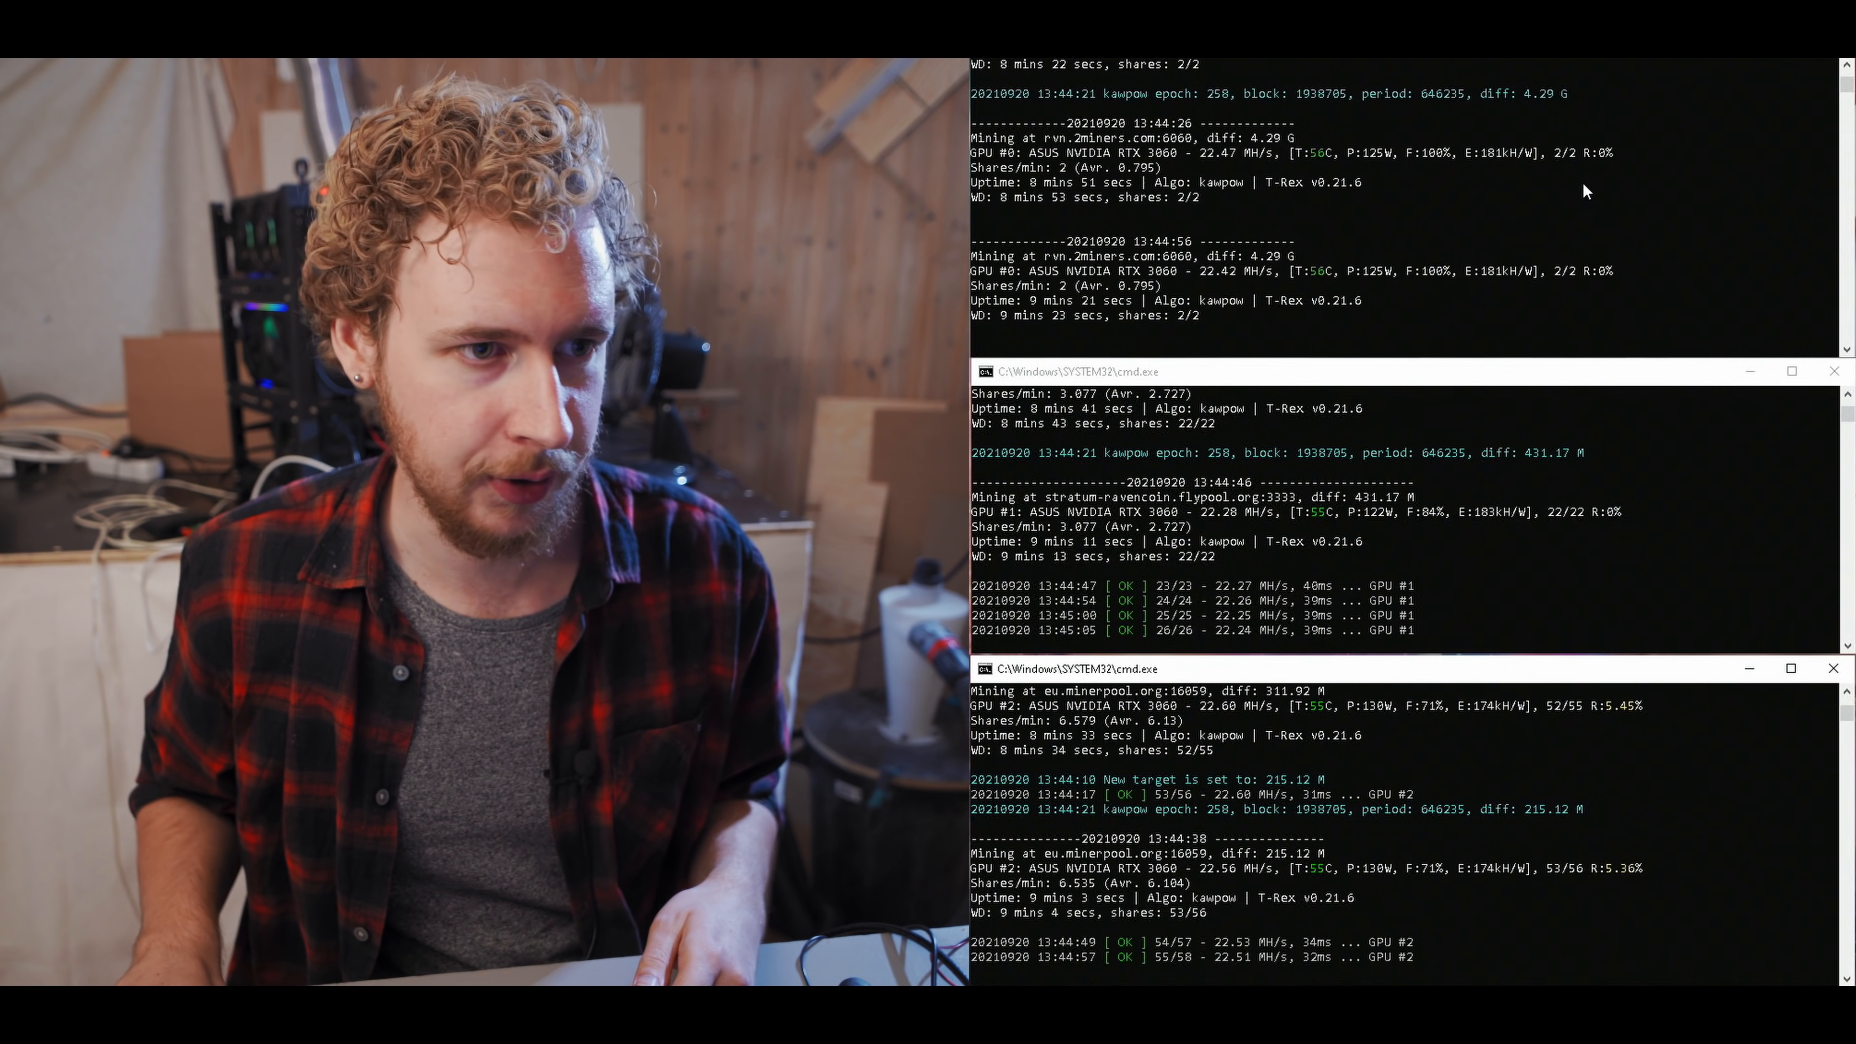
pyautogui.moveTo(1292, 810)
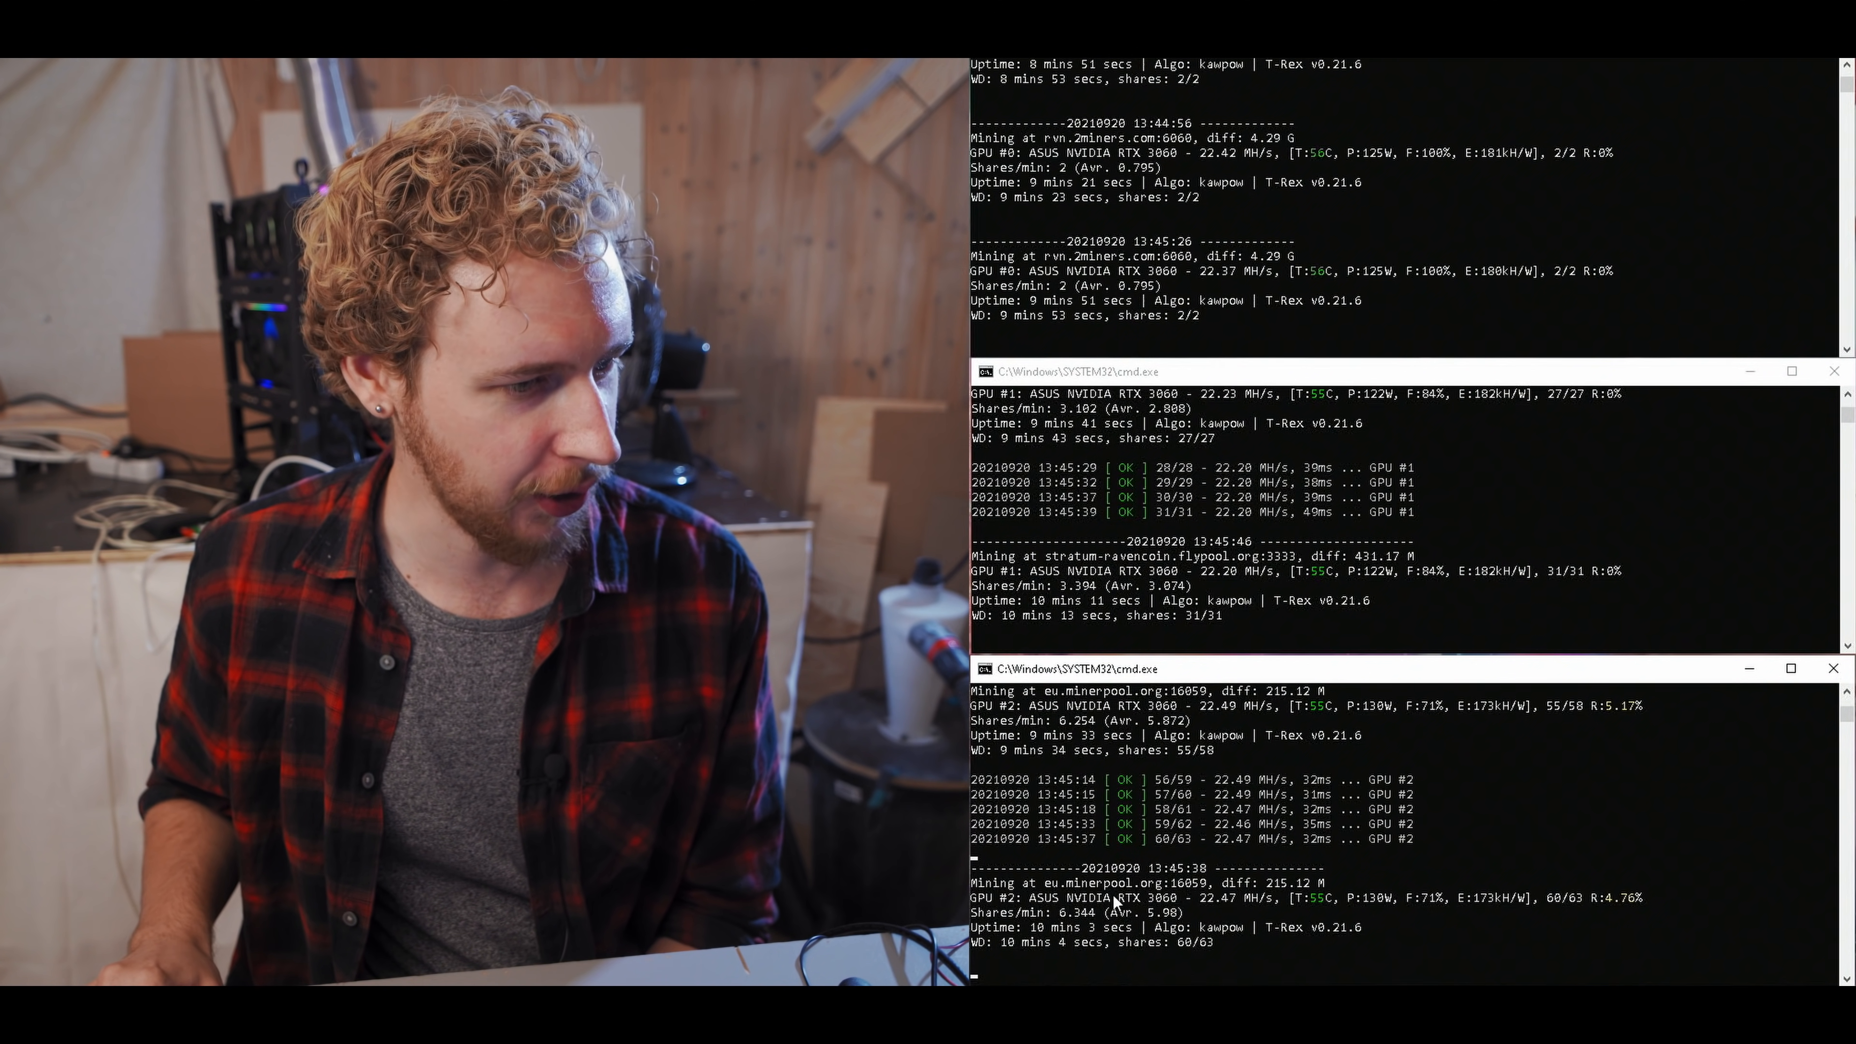
pyautogui.moveTo(1473, 875)
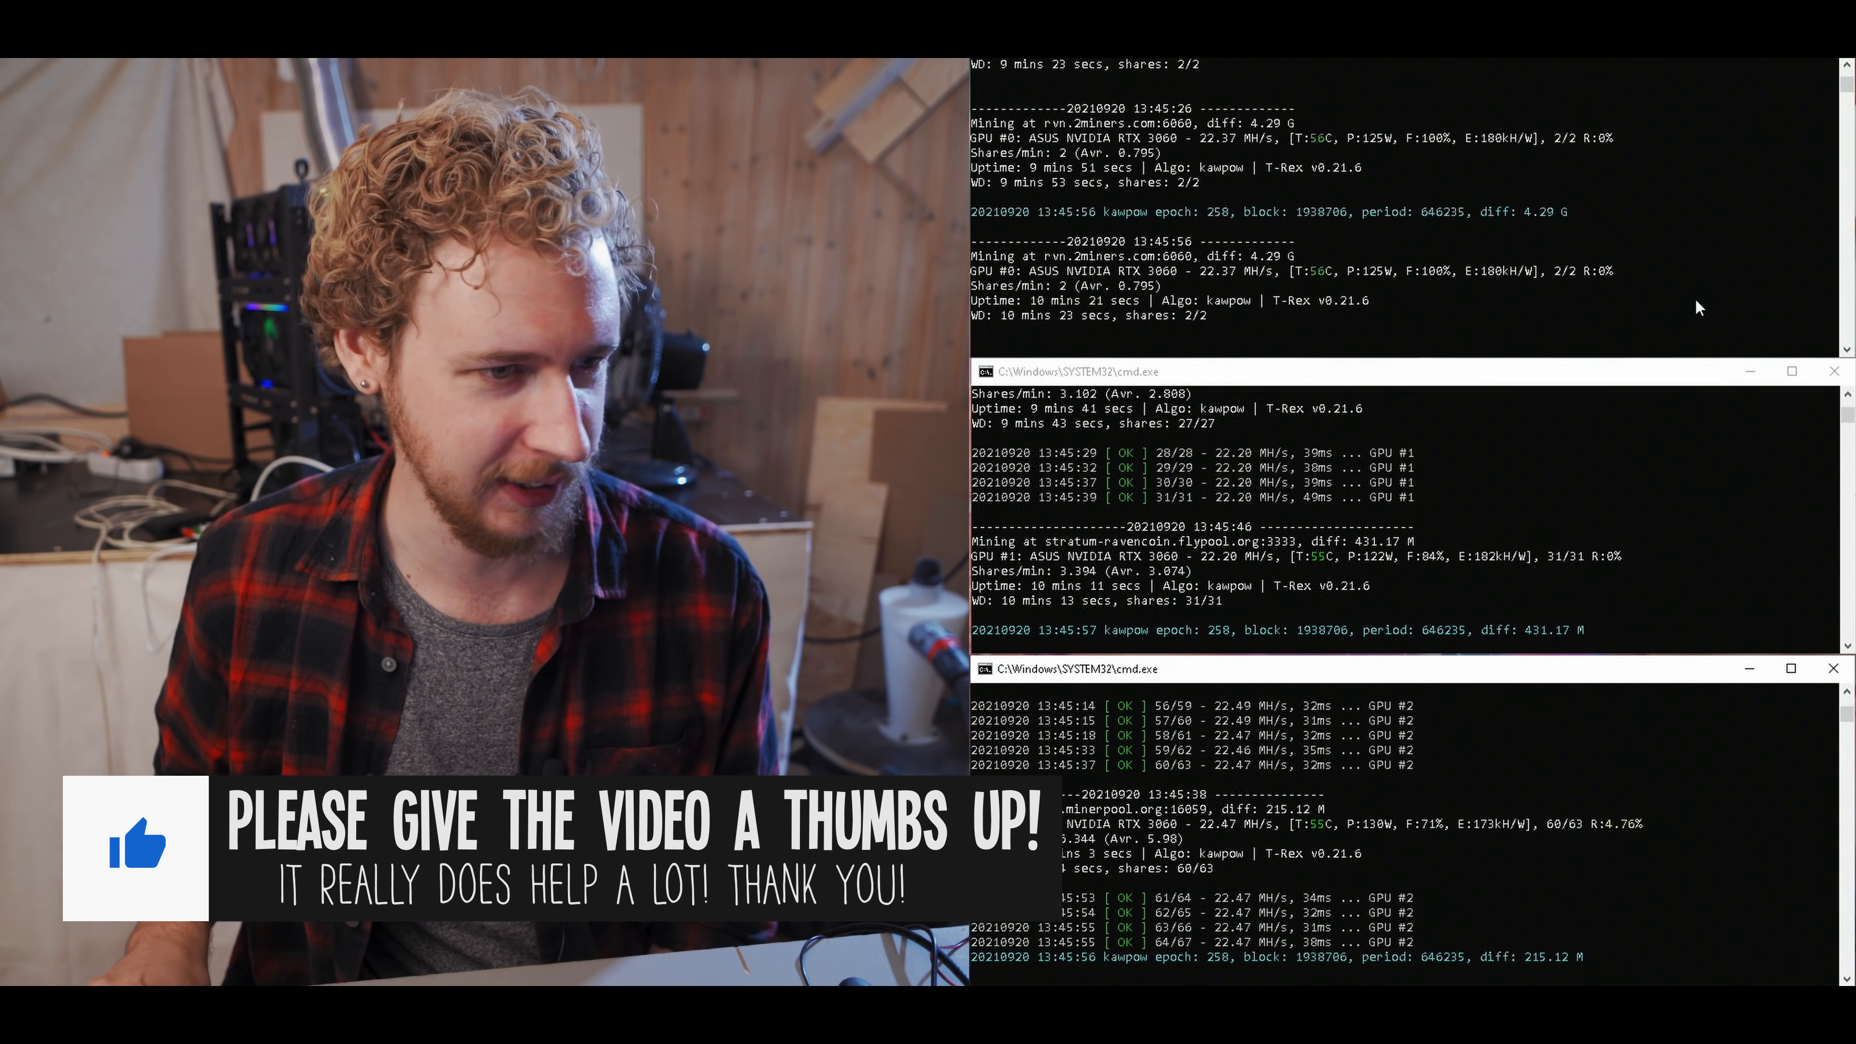
pyautogui.moveTo(1656, 739)
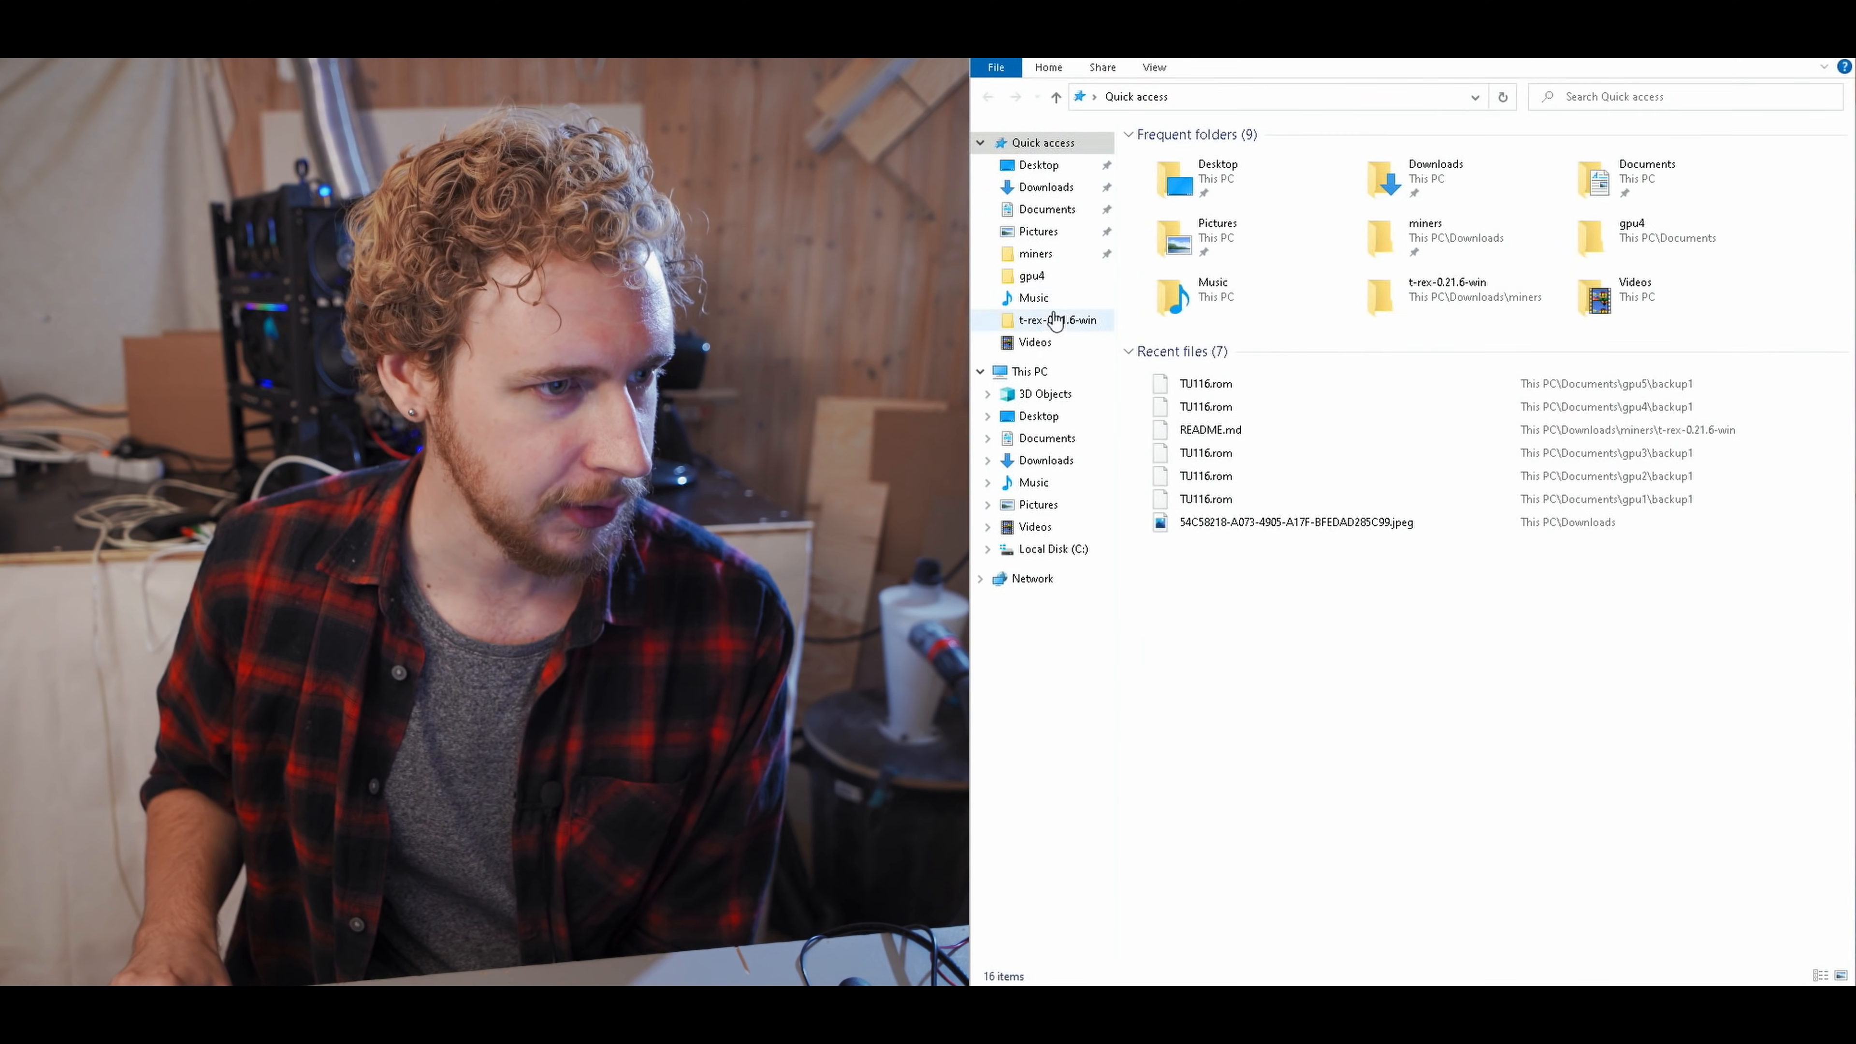
# - Enter the t-rex-0.21.6-win folder and edit the RVN-2miners.bat launch script in Notepad
pyautogui.doubleClick(1059, 320)
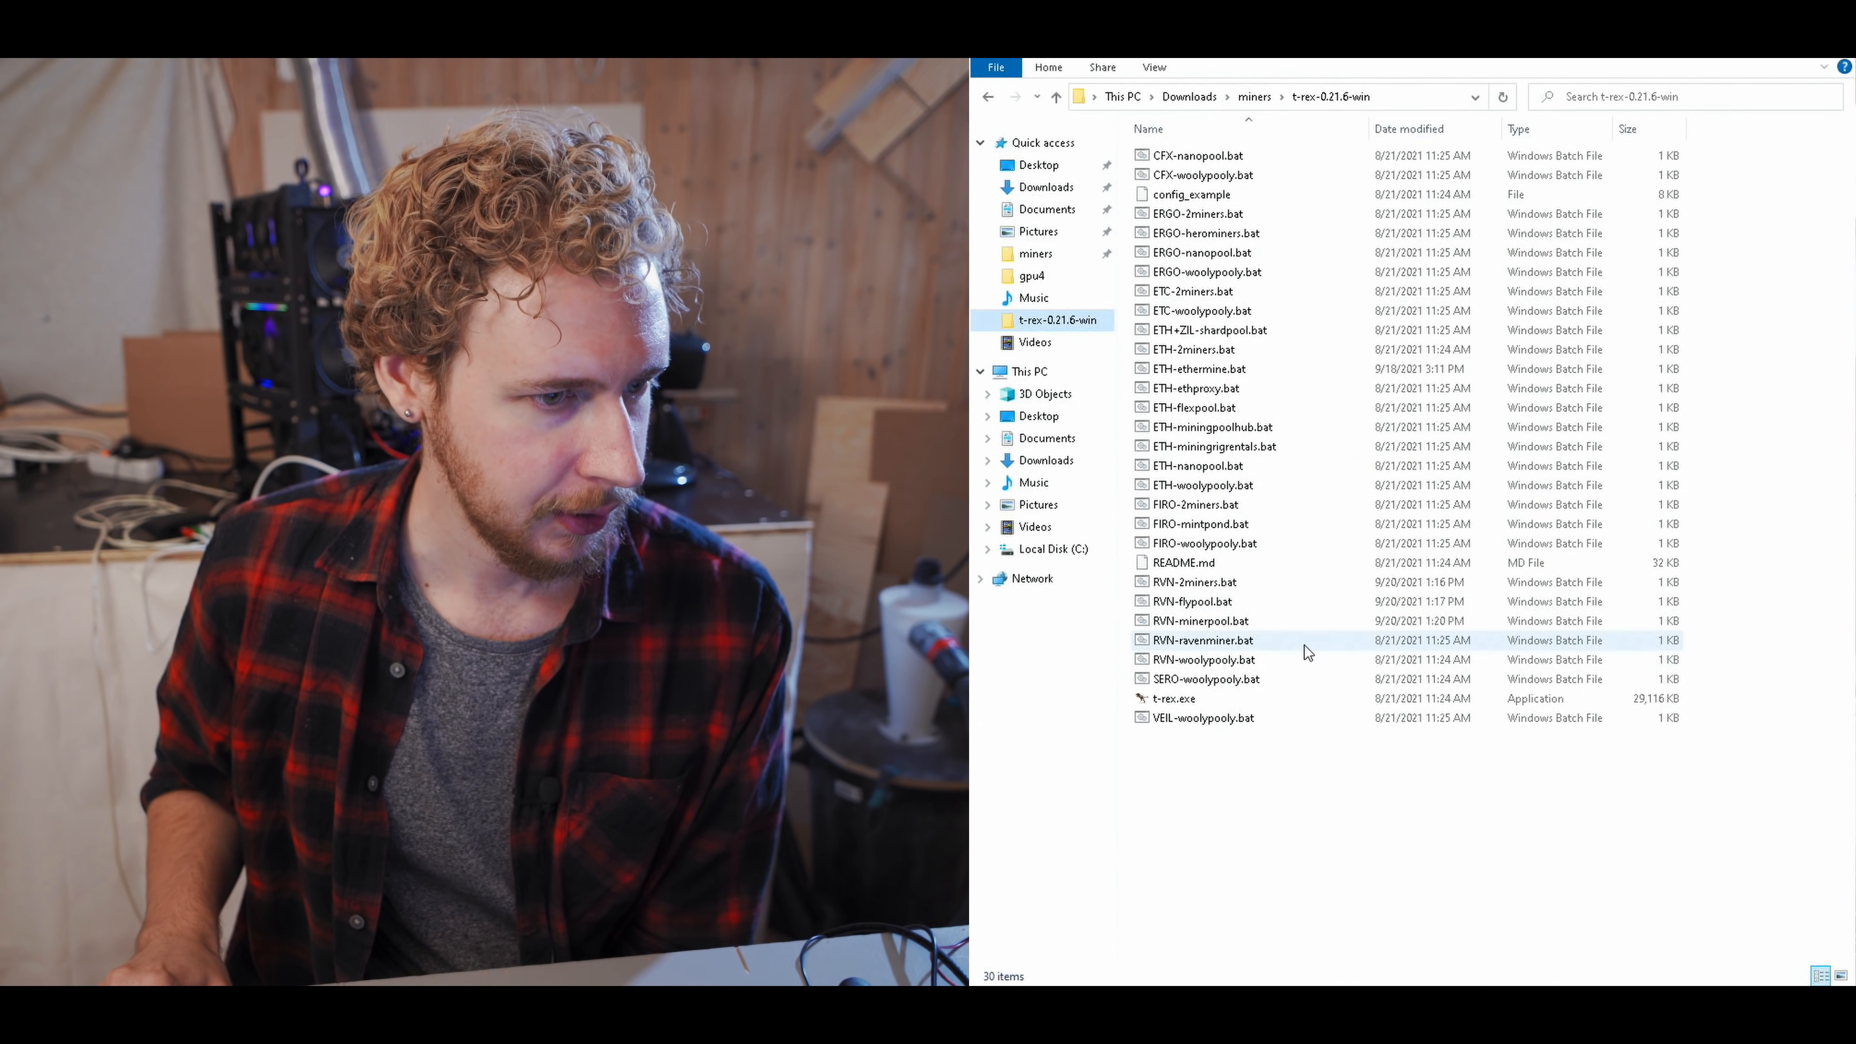
pyautogui.click(1201, 621)
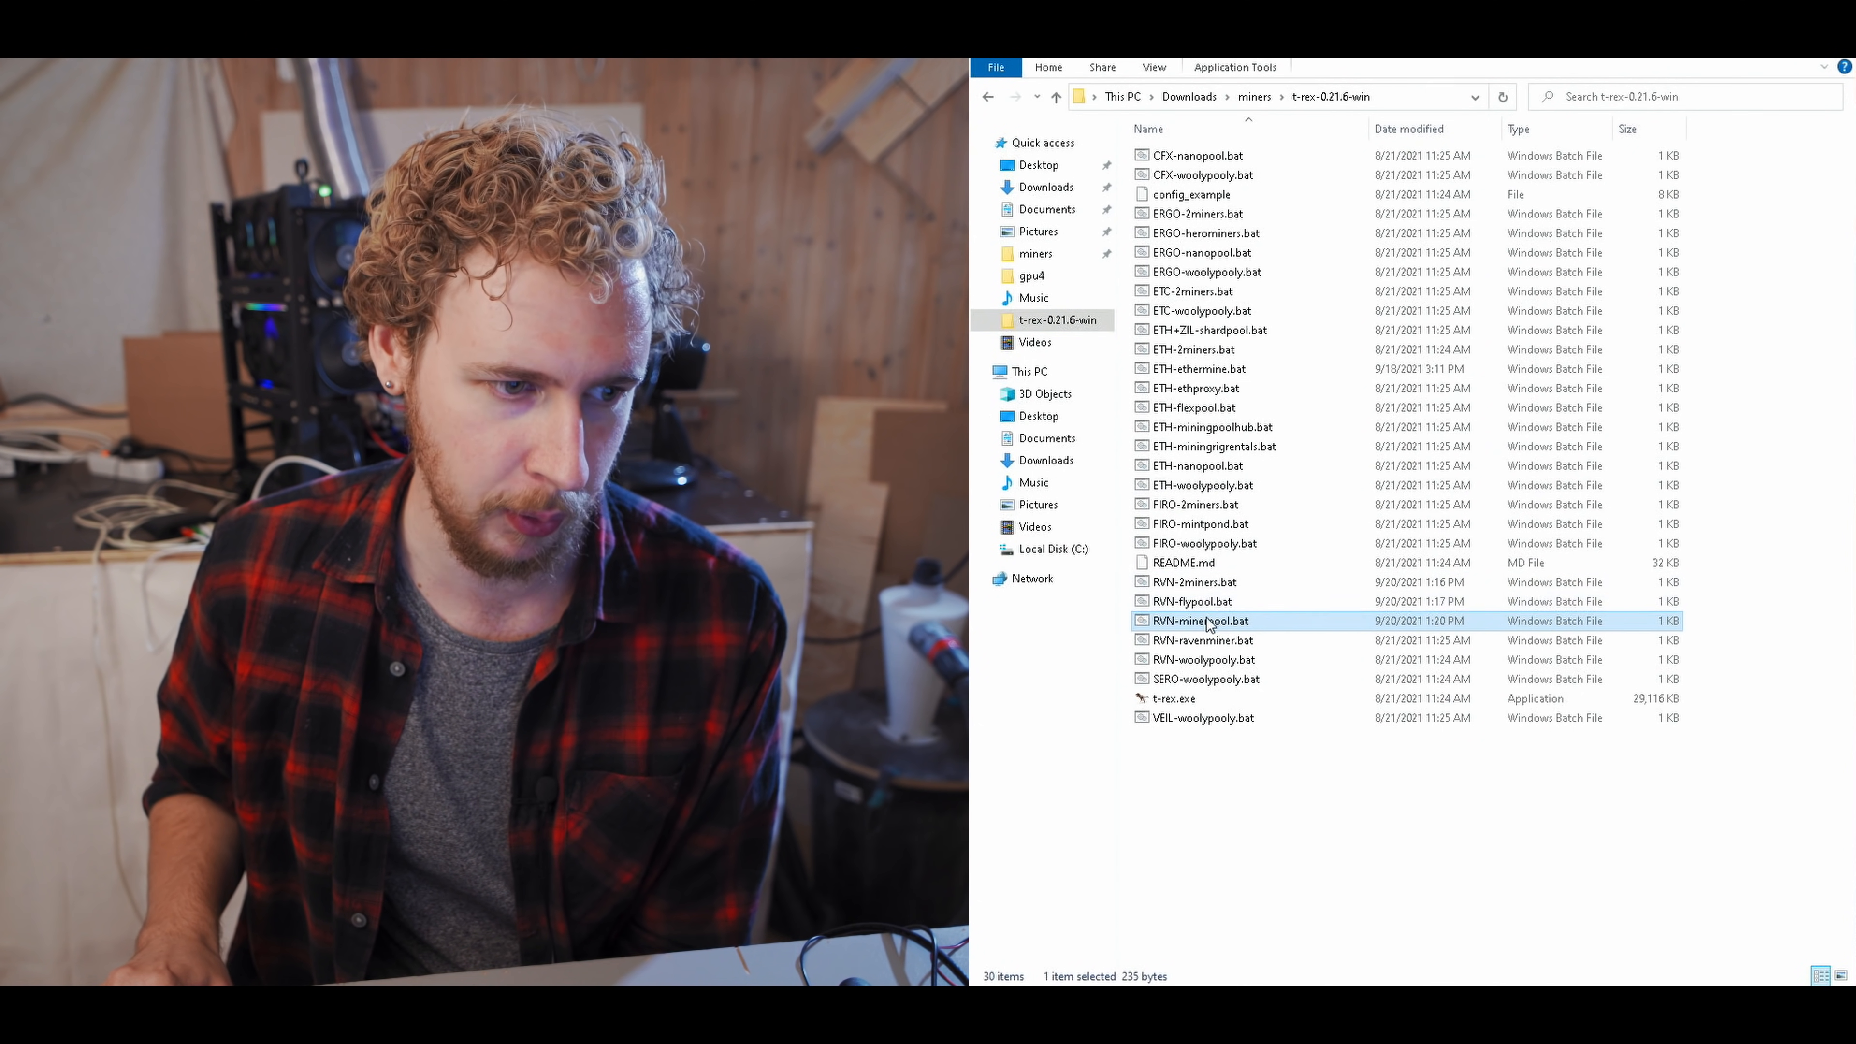
pyautogui.rightClick(1197, 580)
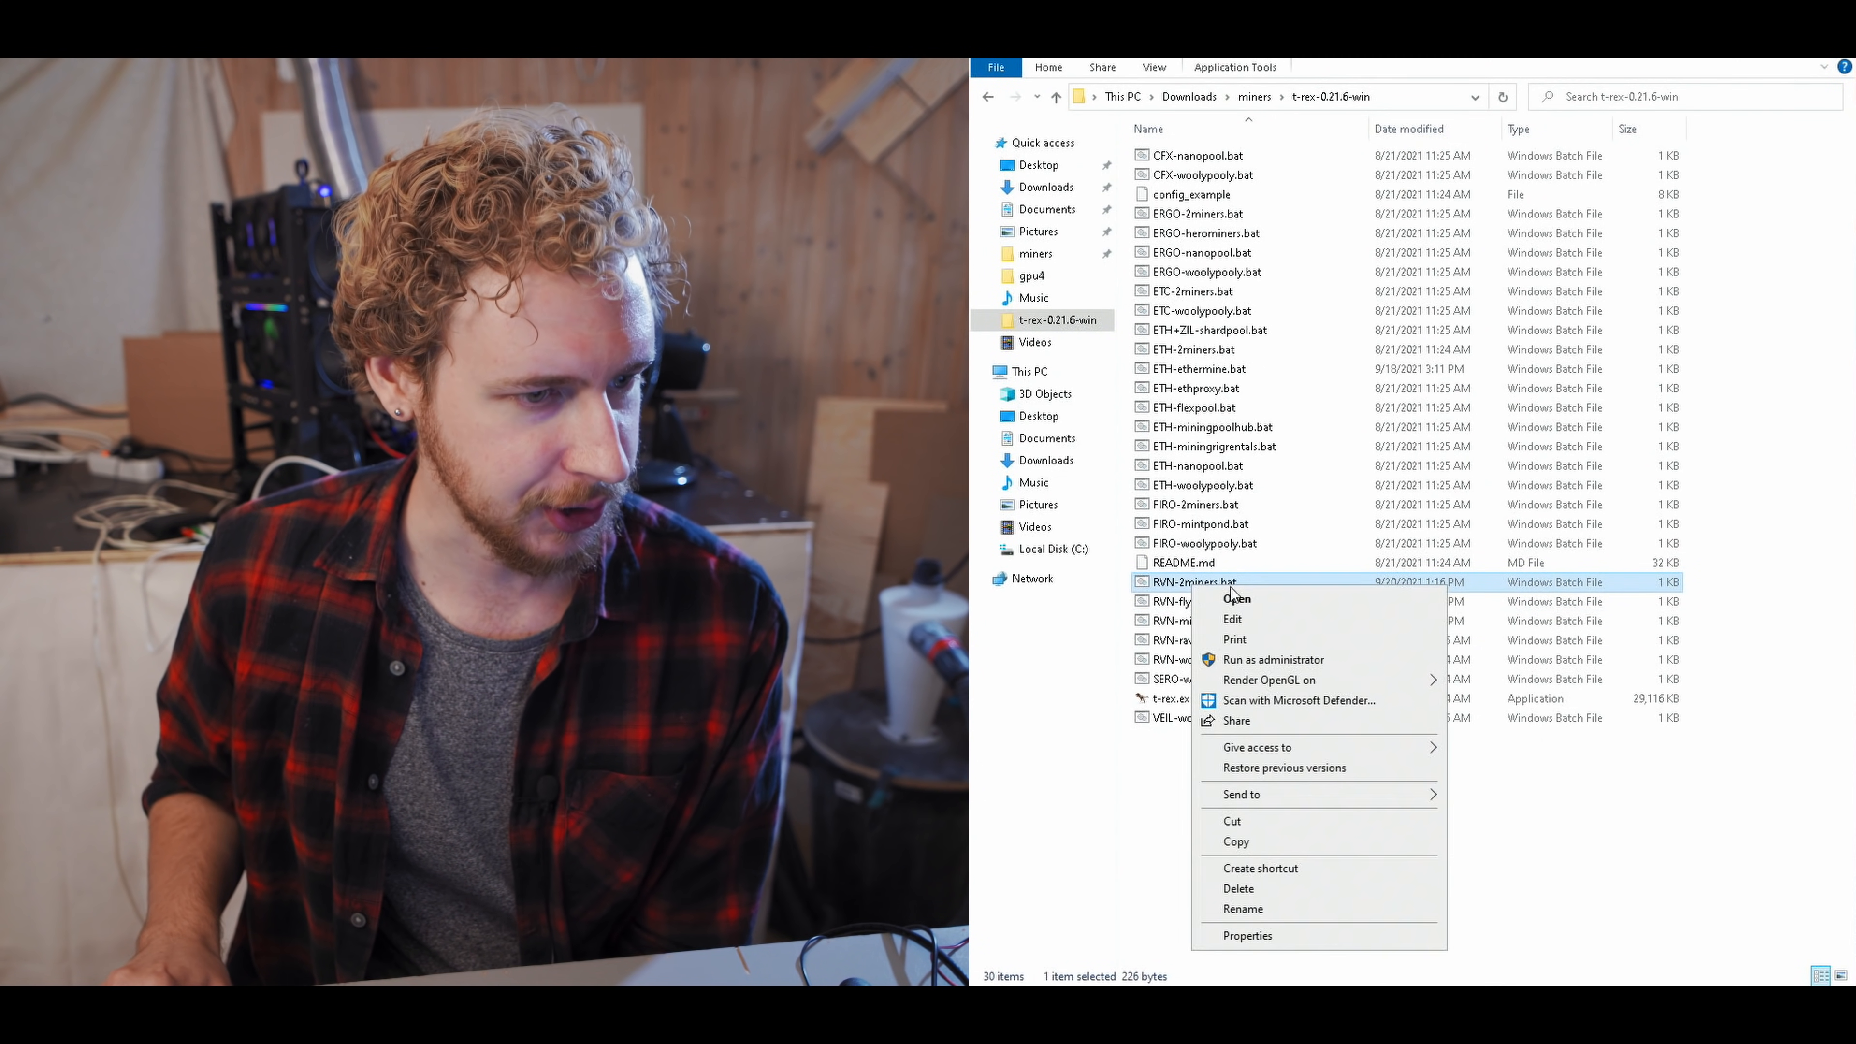
pyautogui.click(1232, 618)
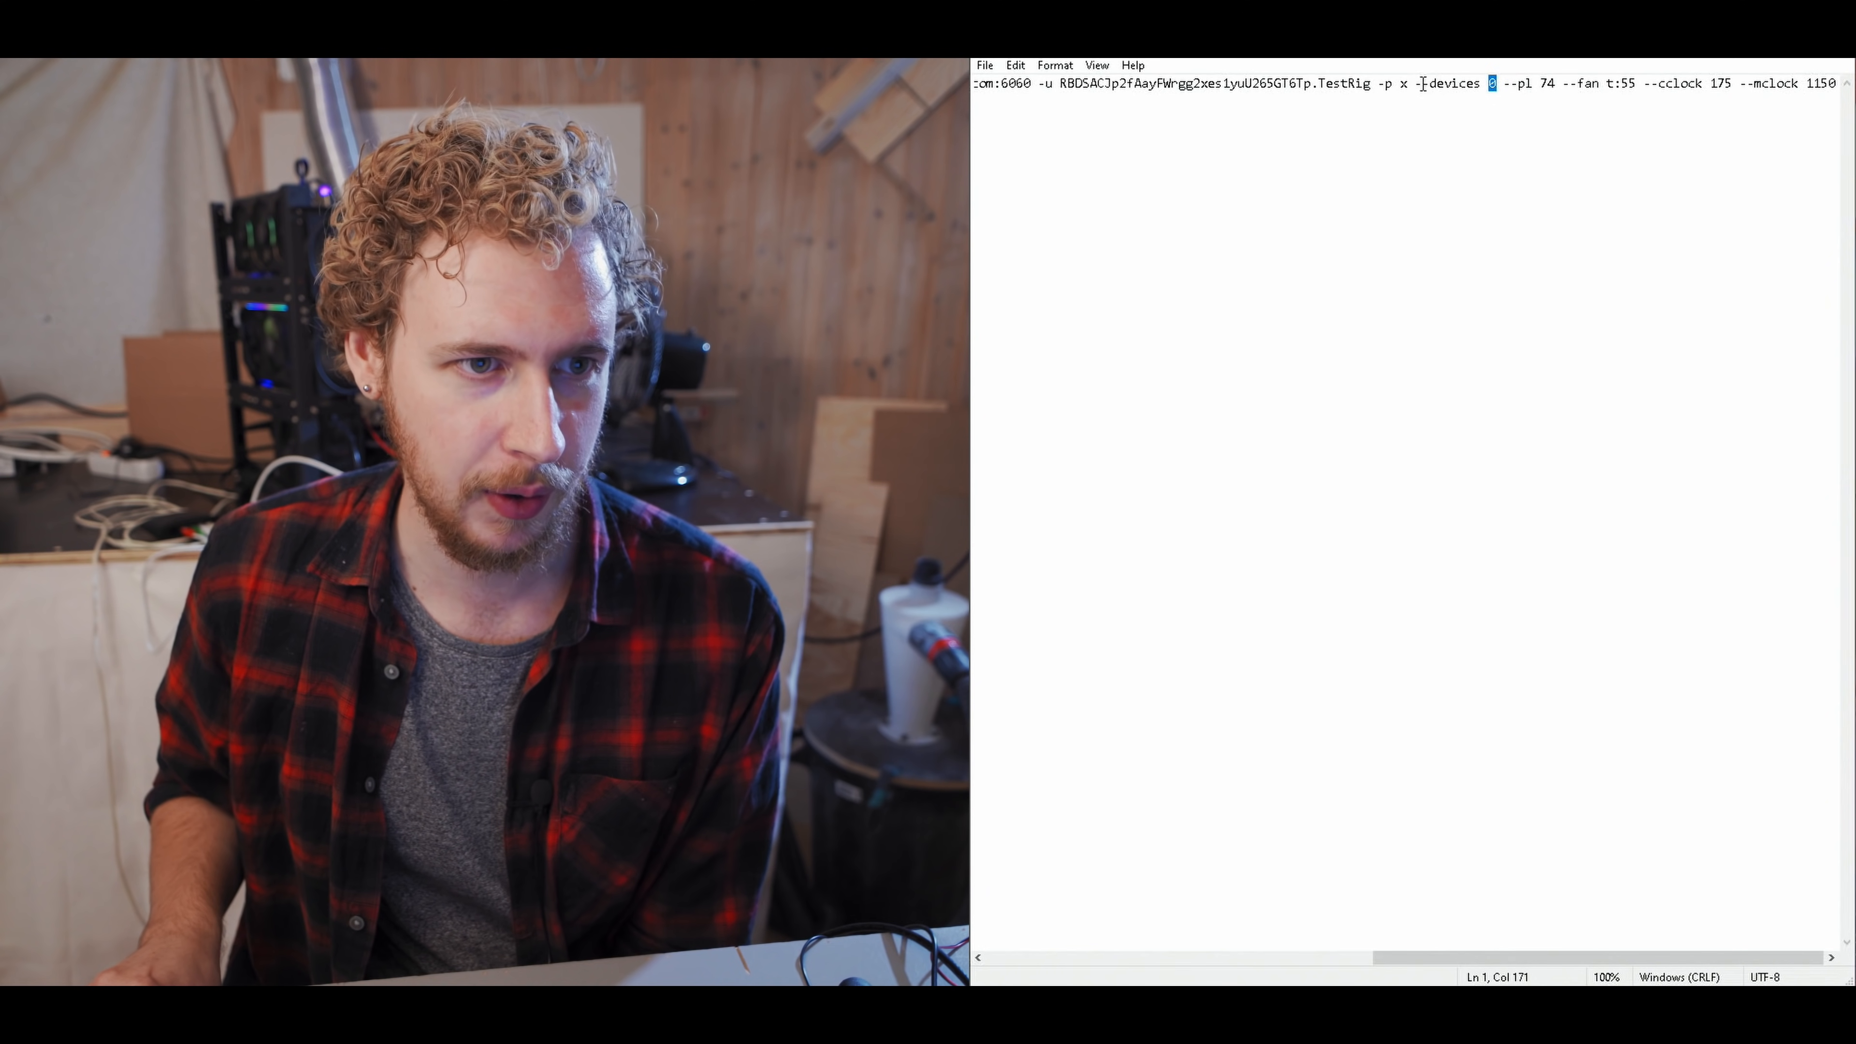
# - Highlight the --devices 0 value in the 2Miners command, then bring up actions for RVN-flypool.bat
pyautogui.doubleClick(1449, 83)
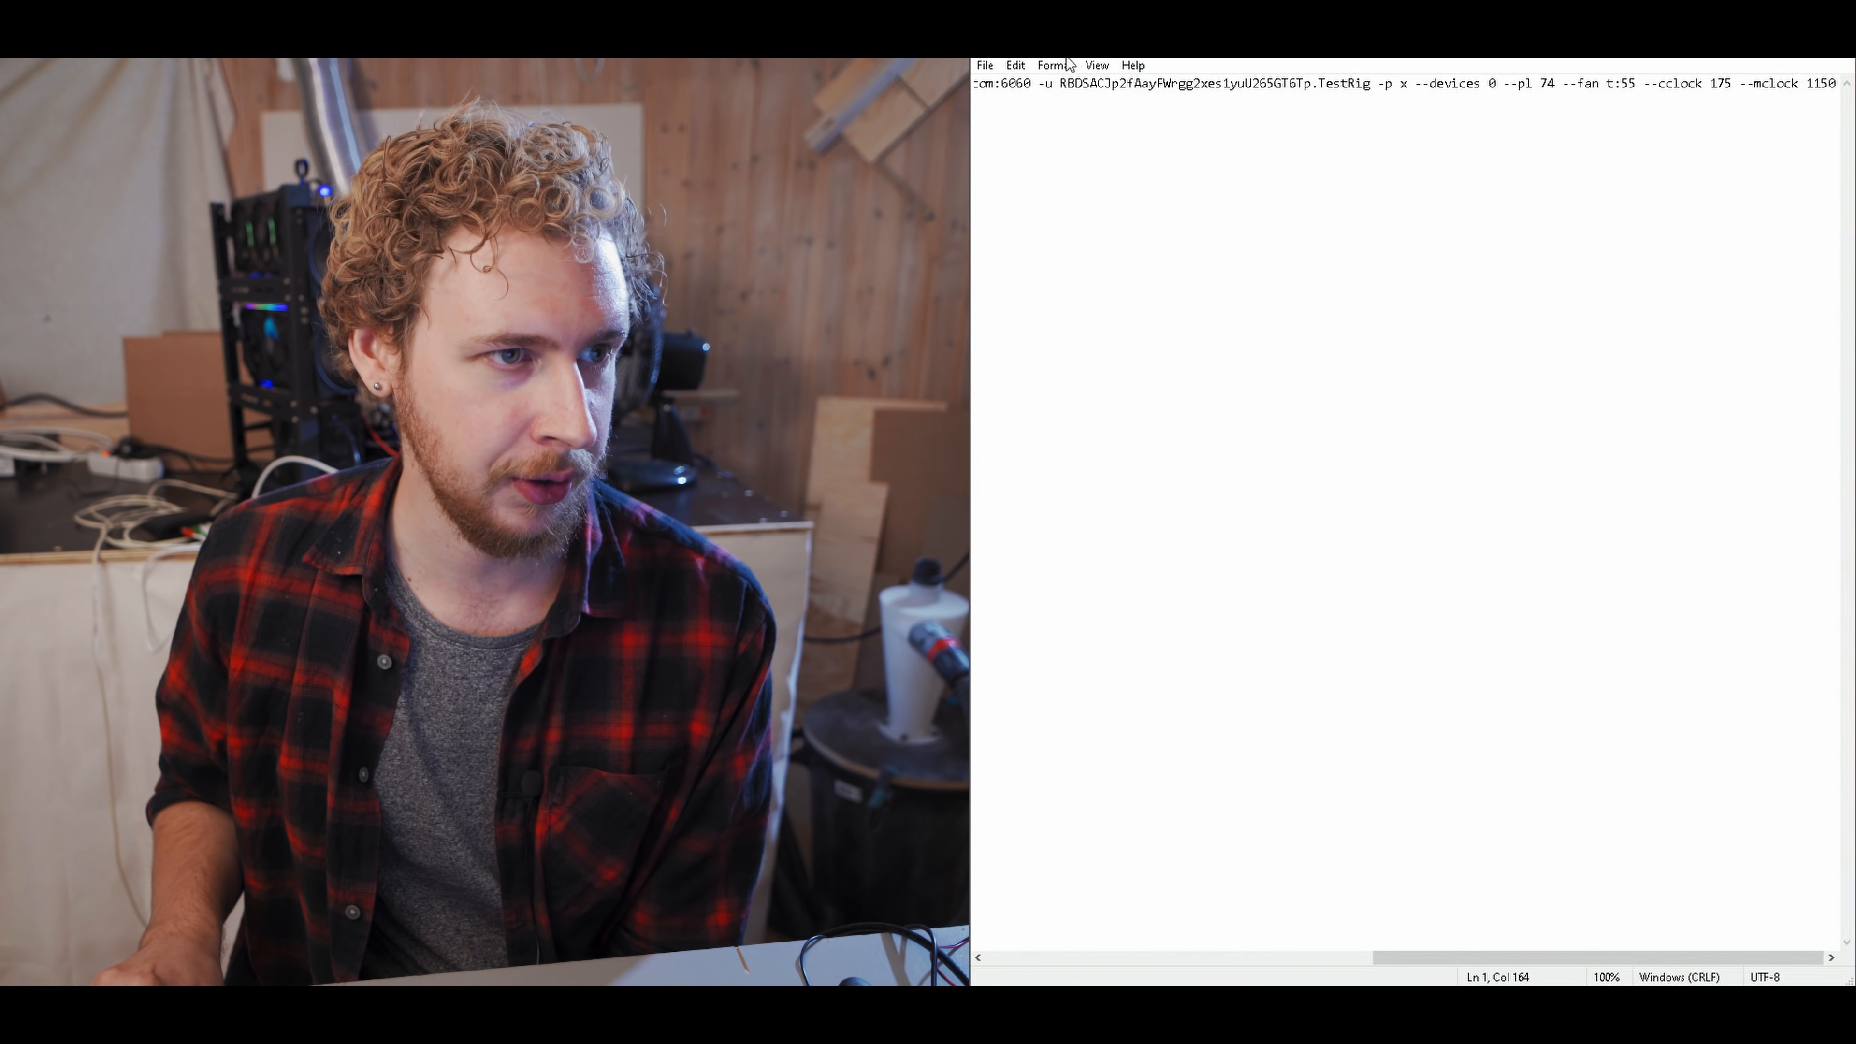
pyautogui.rightClick(1191, 601)
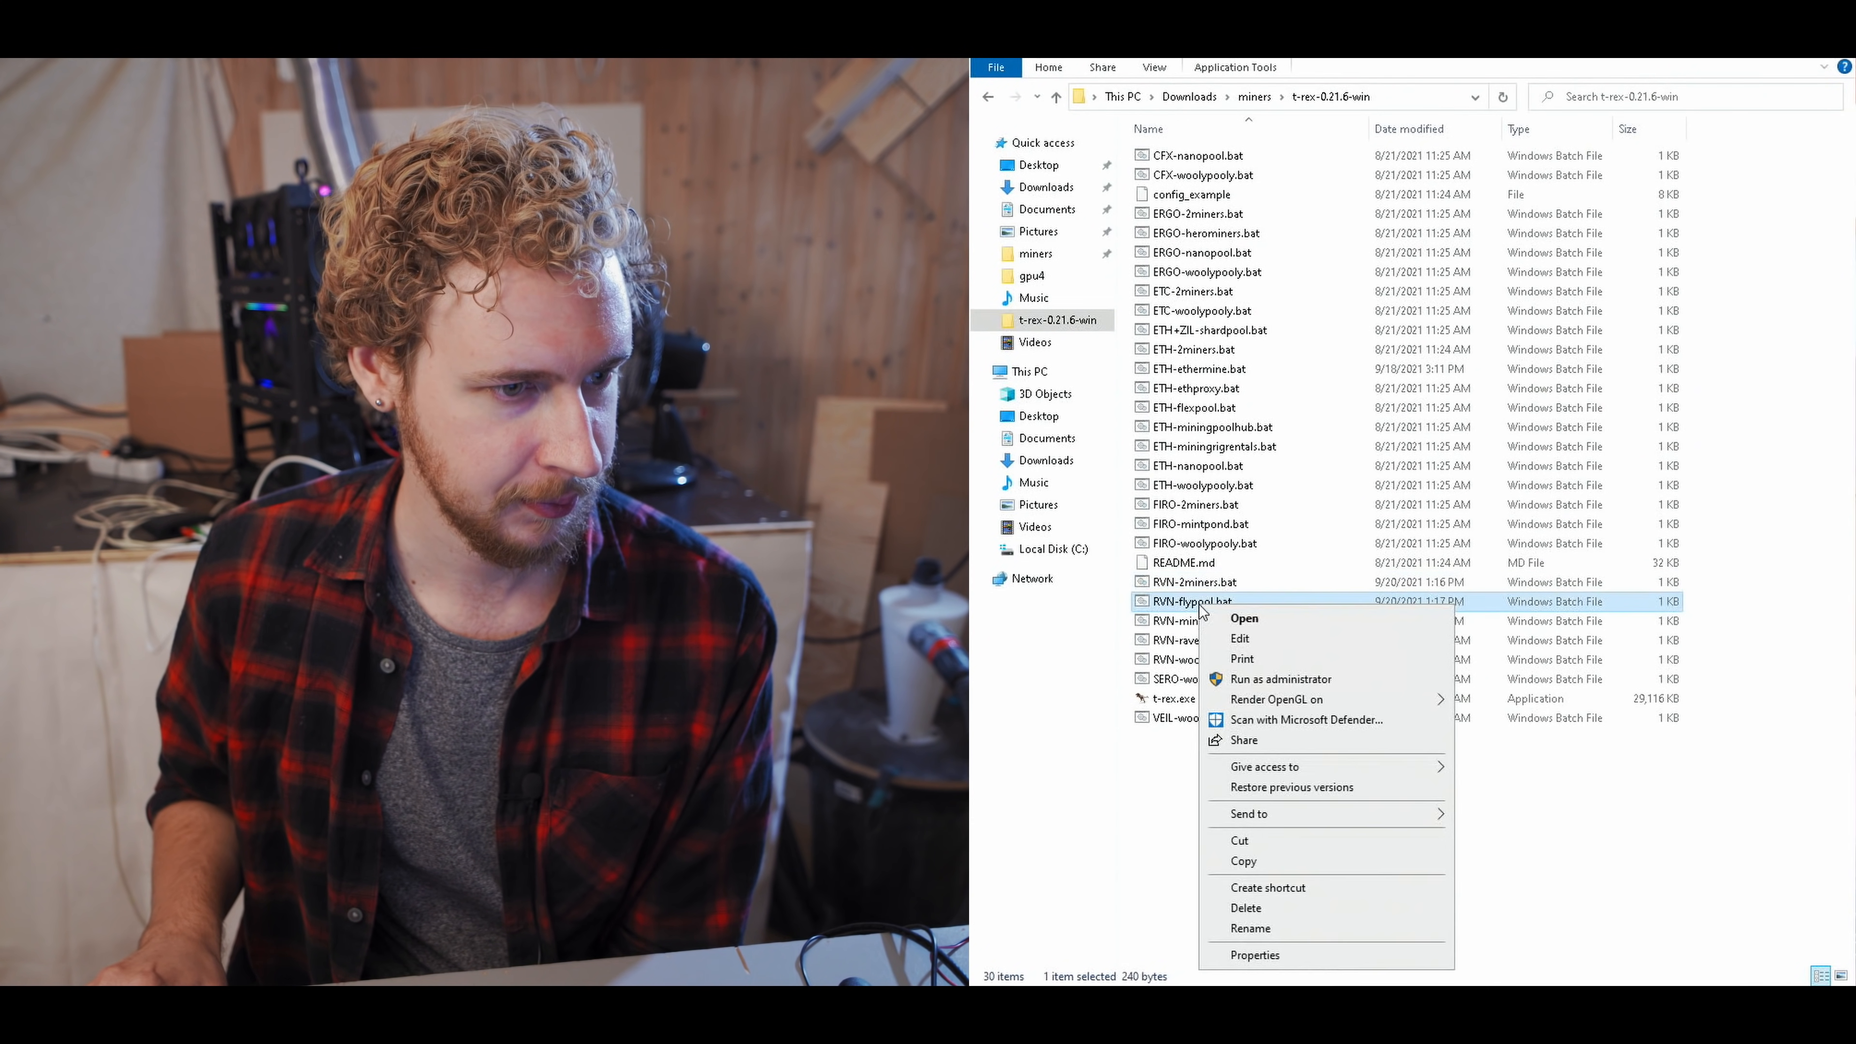
pyautogui.click(1240, 639)
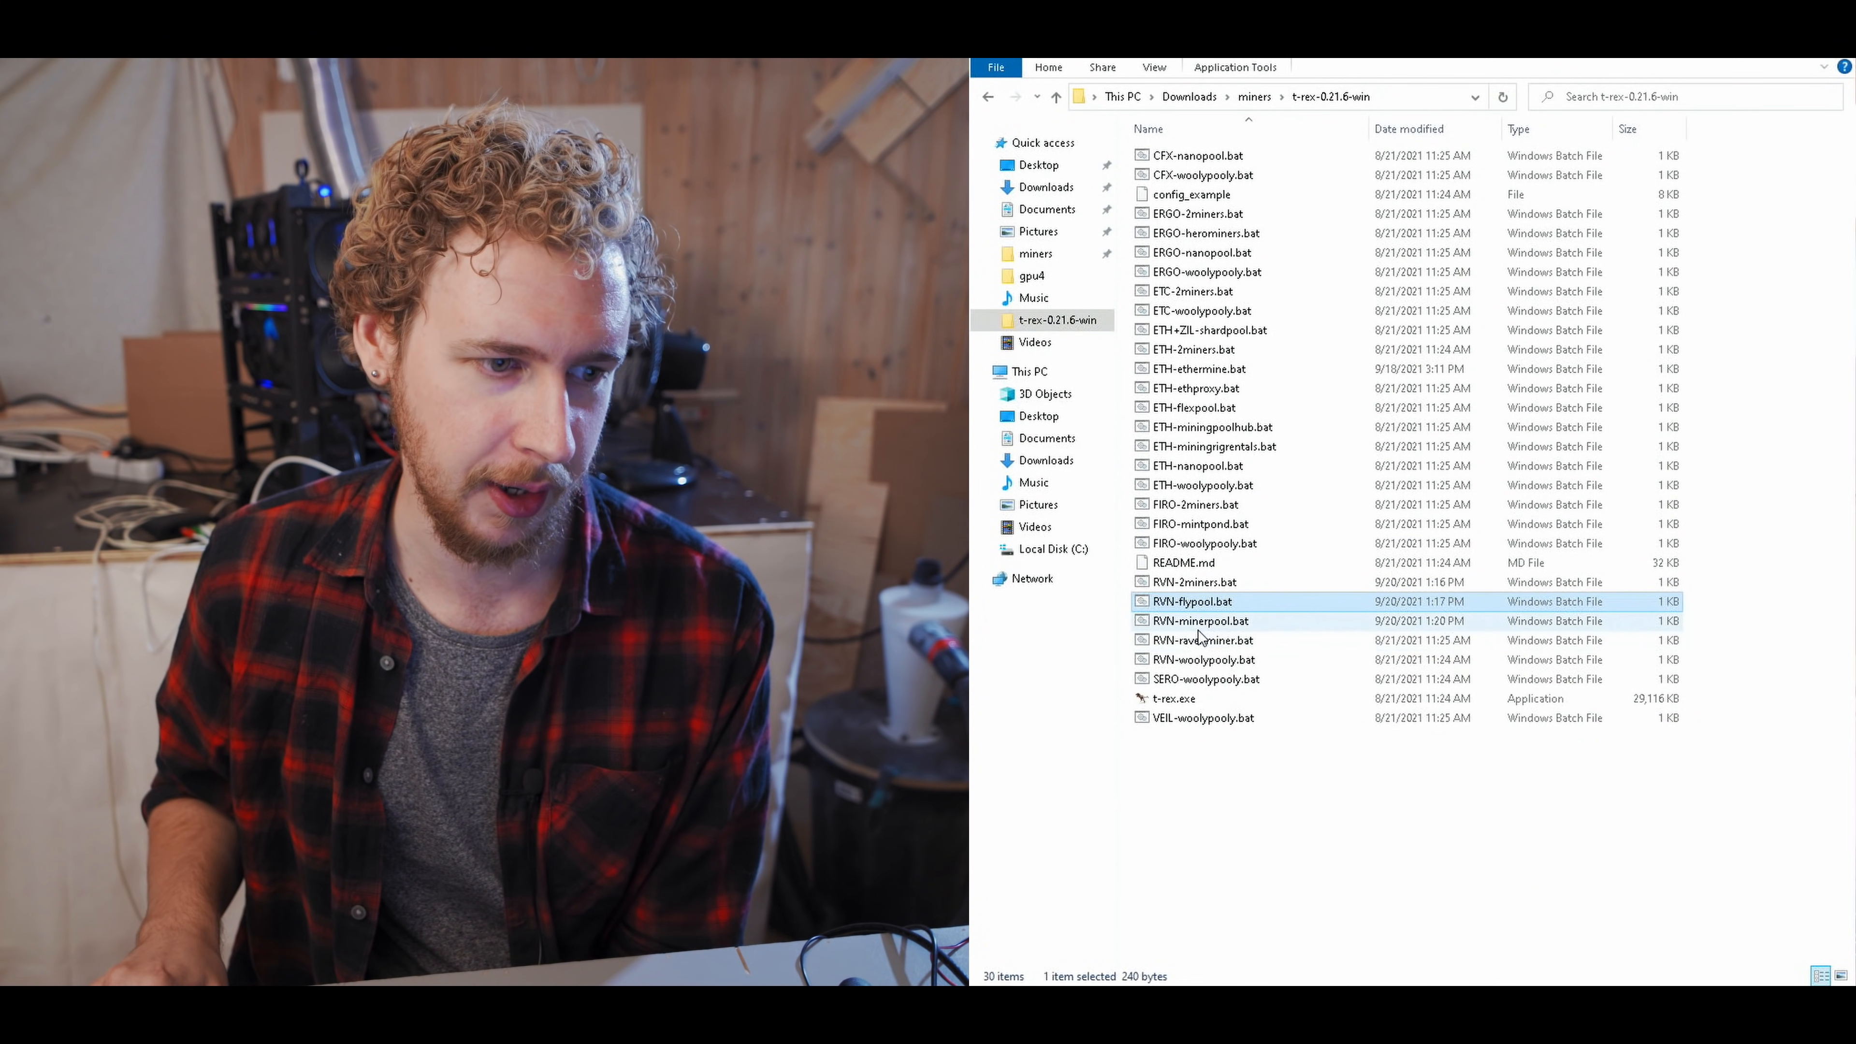
pyautogui.click(1201, 621)
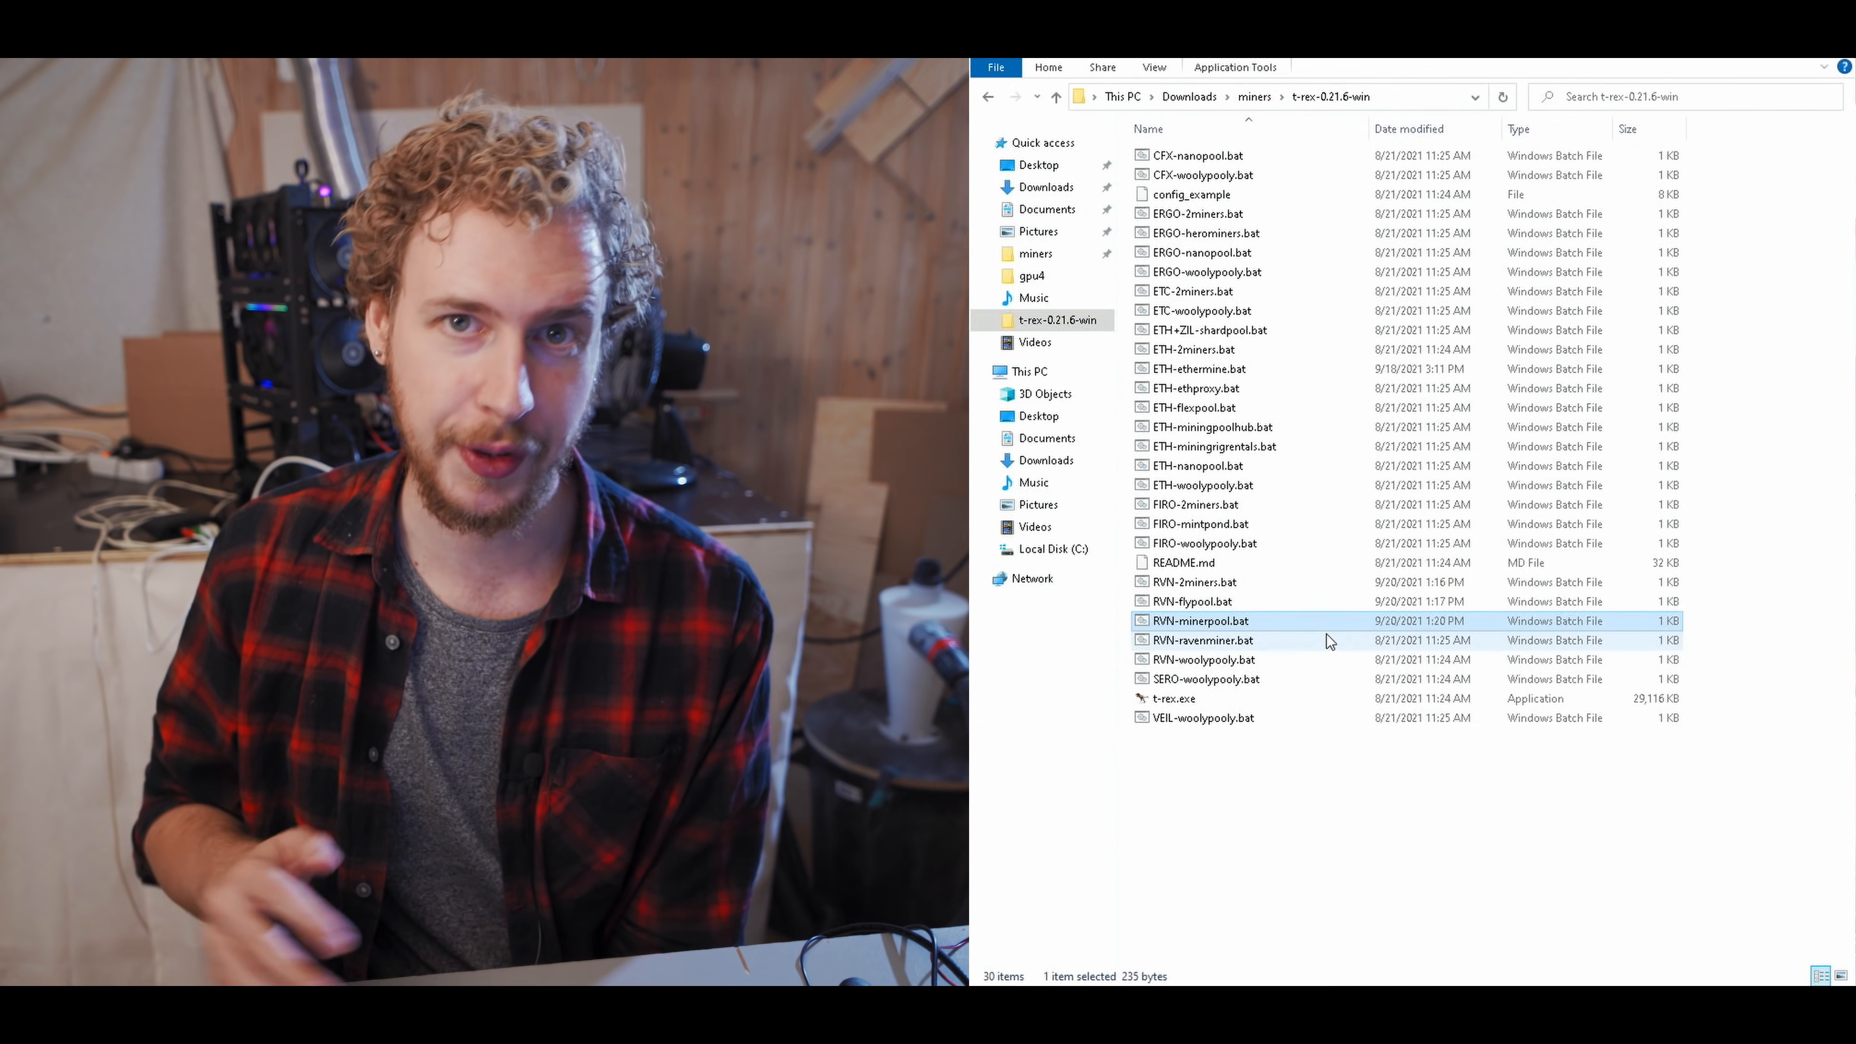
pyautogui.moveTo(1203, 620)
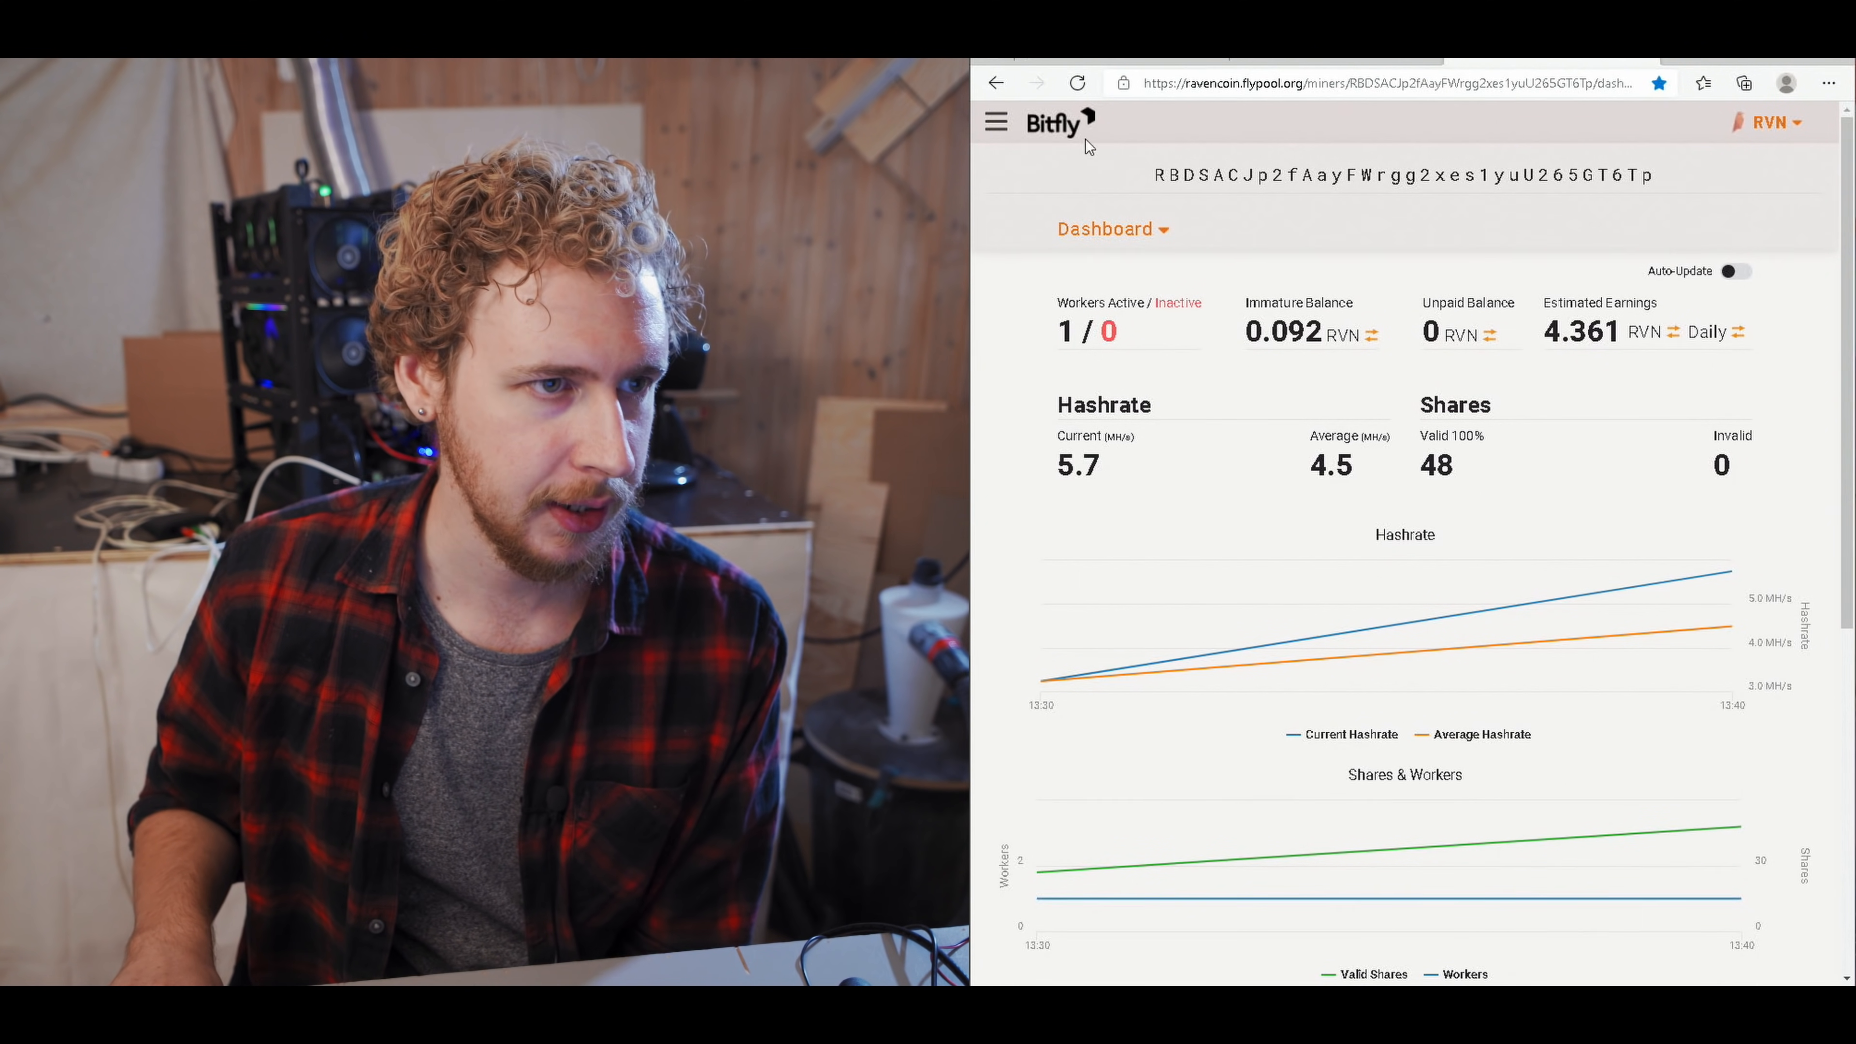
pyautogui.moveTo(1043, 677)
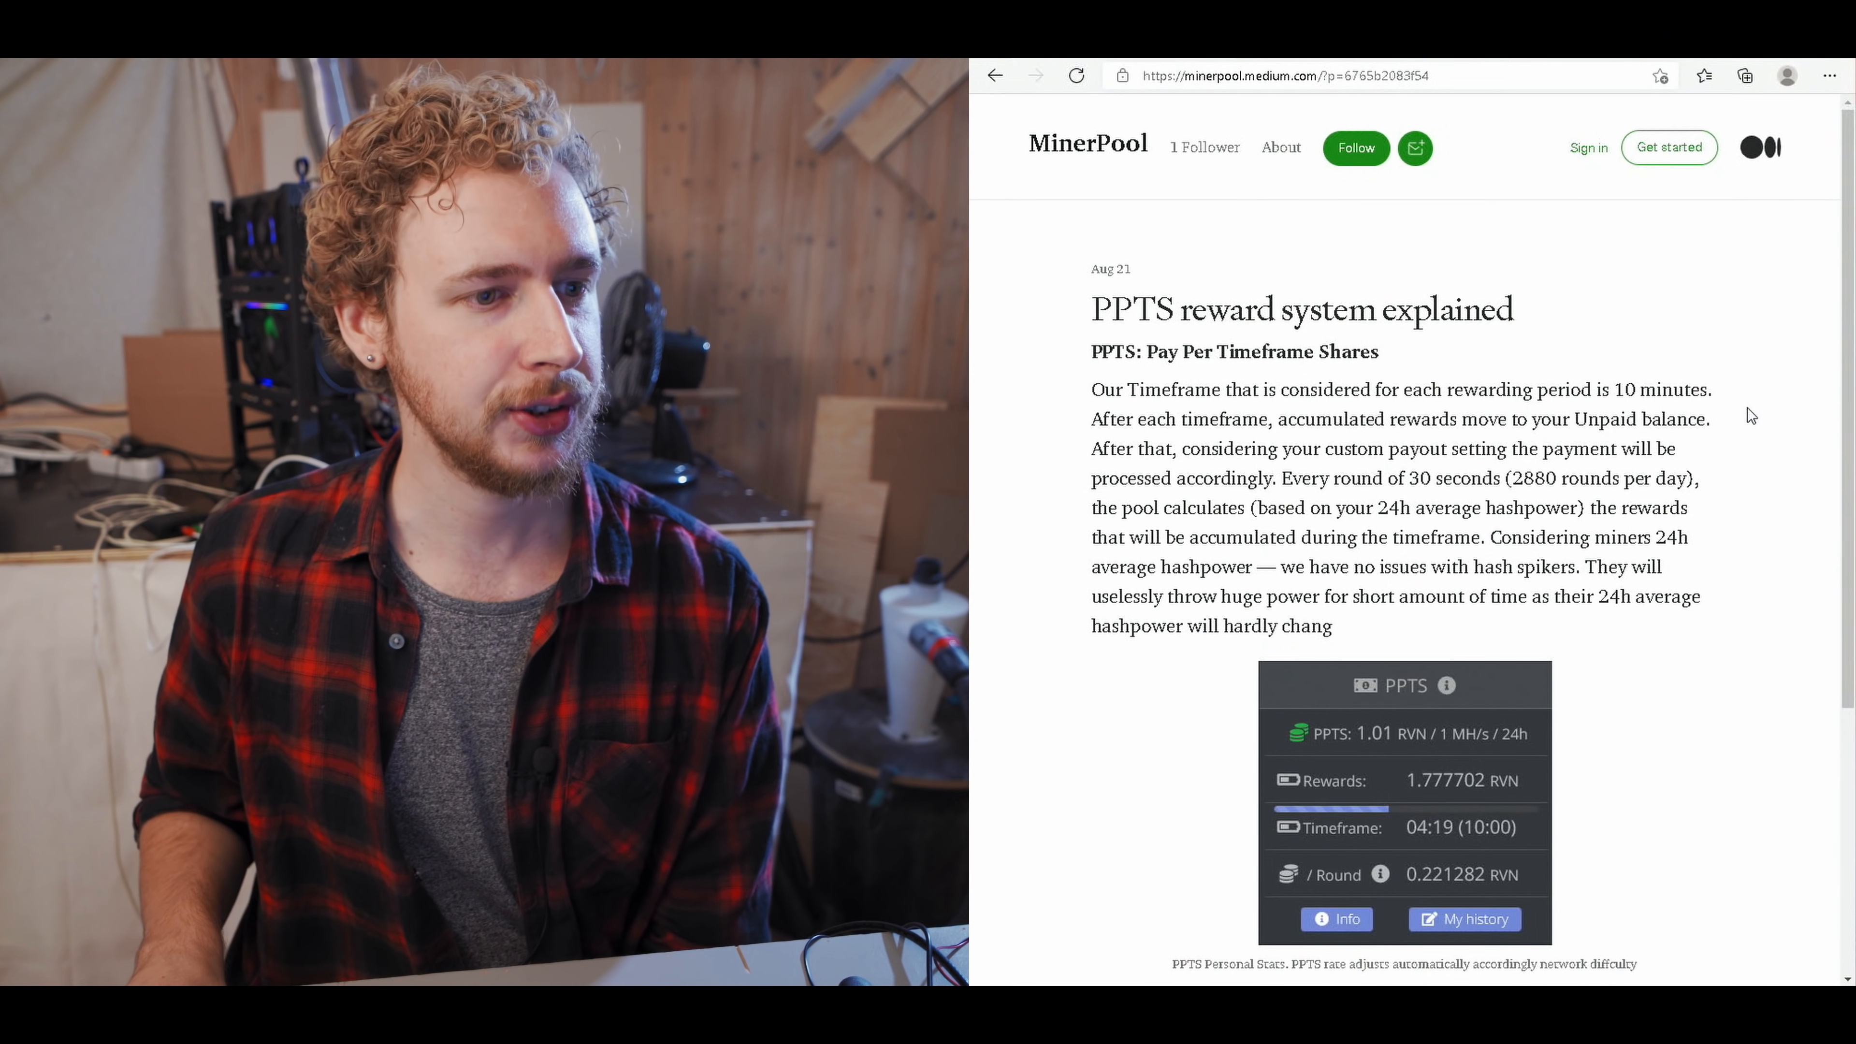
# - Scroll through MinerPool's 'PPTS reward system explained' Medium post
pyautogui.scroll(-3)
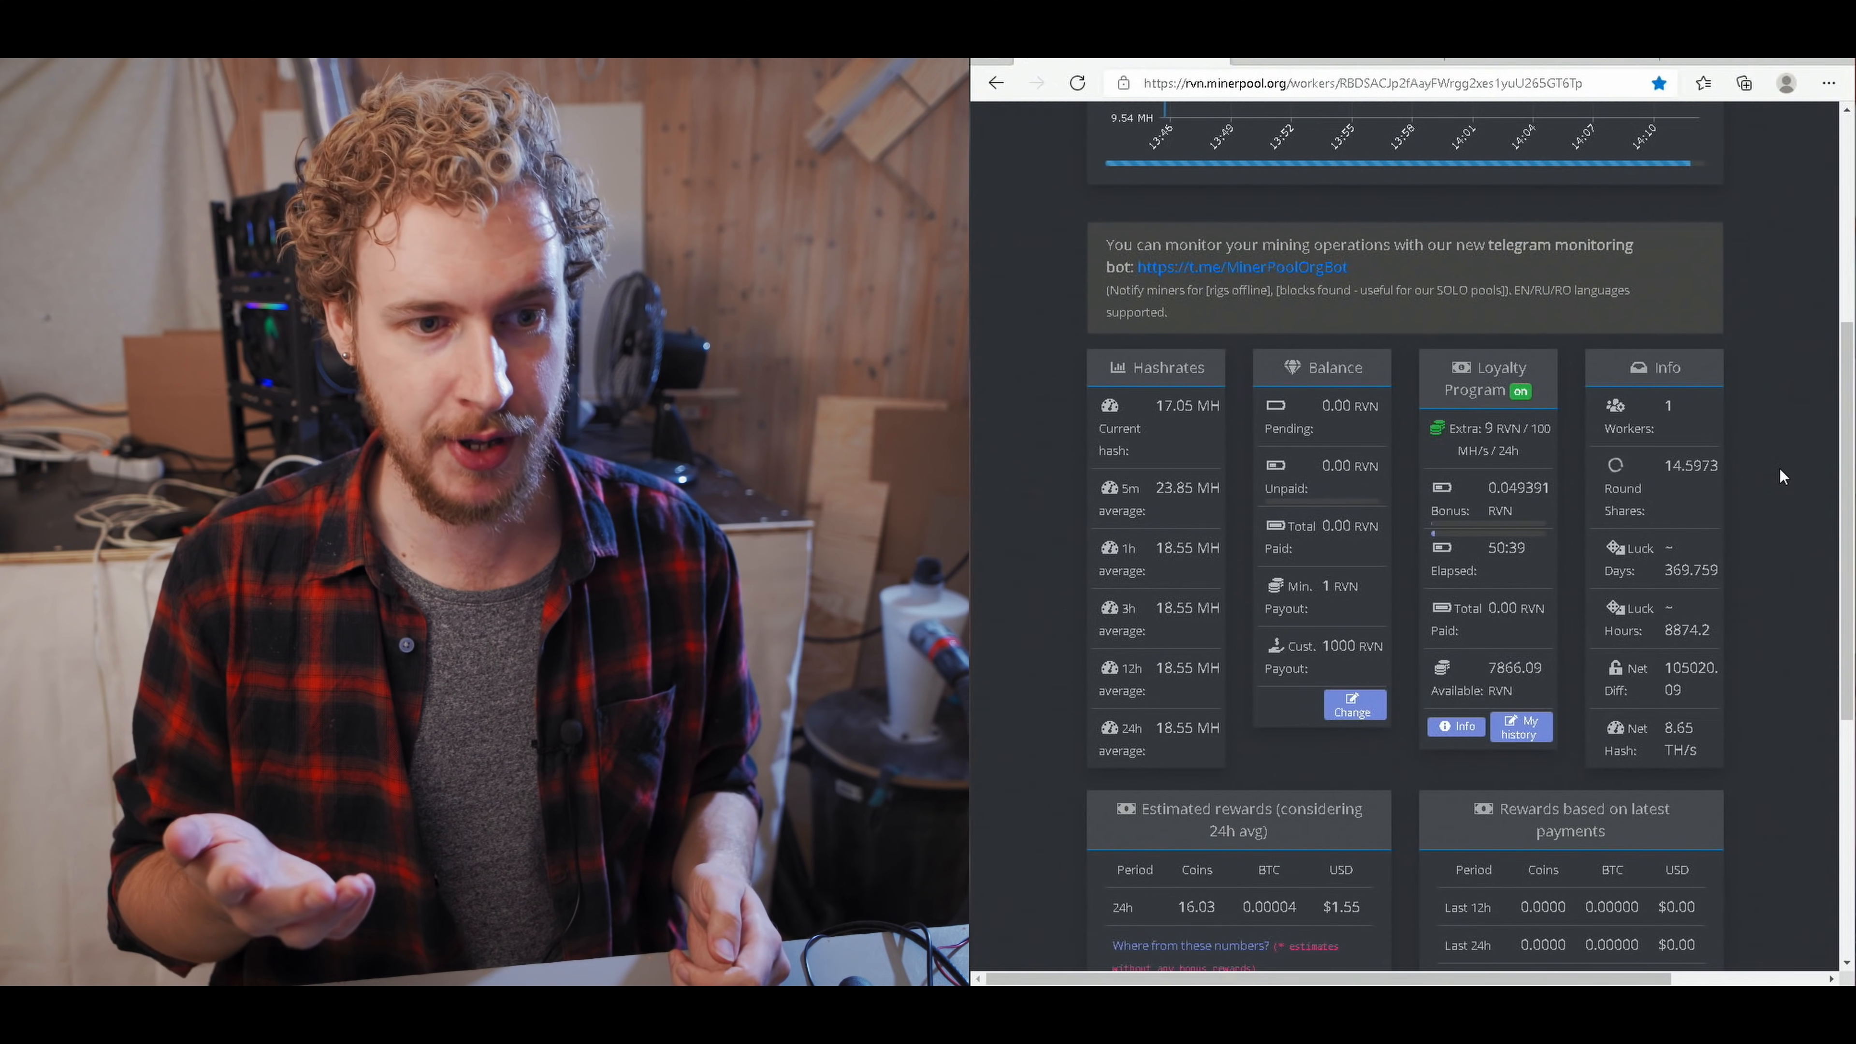
pyautogui.moveTo(1278, 760)
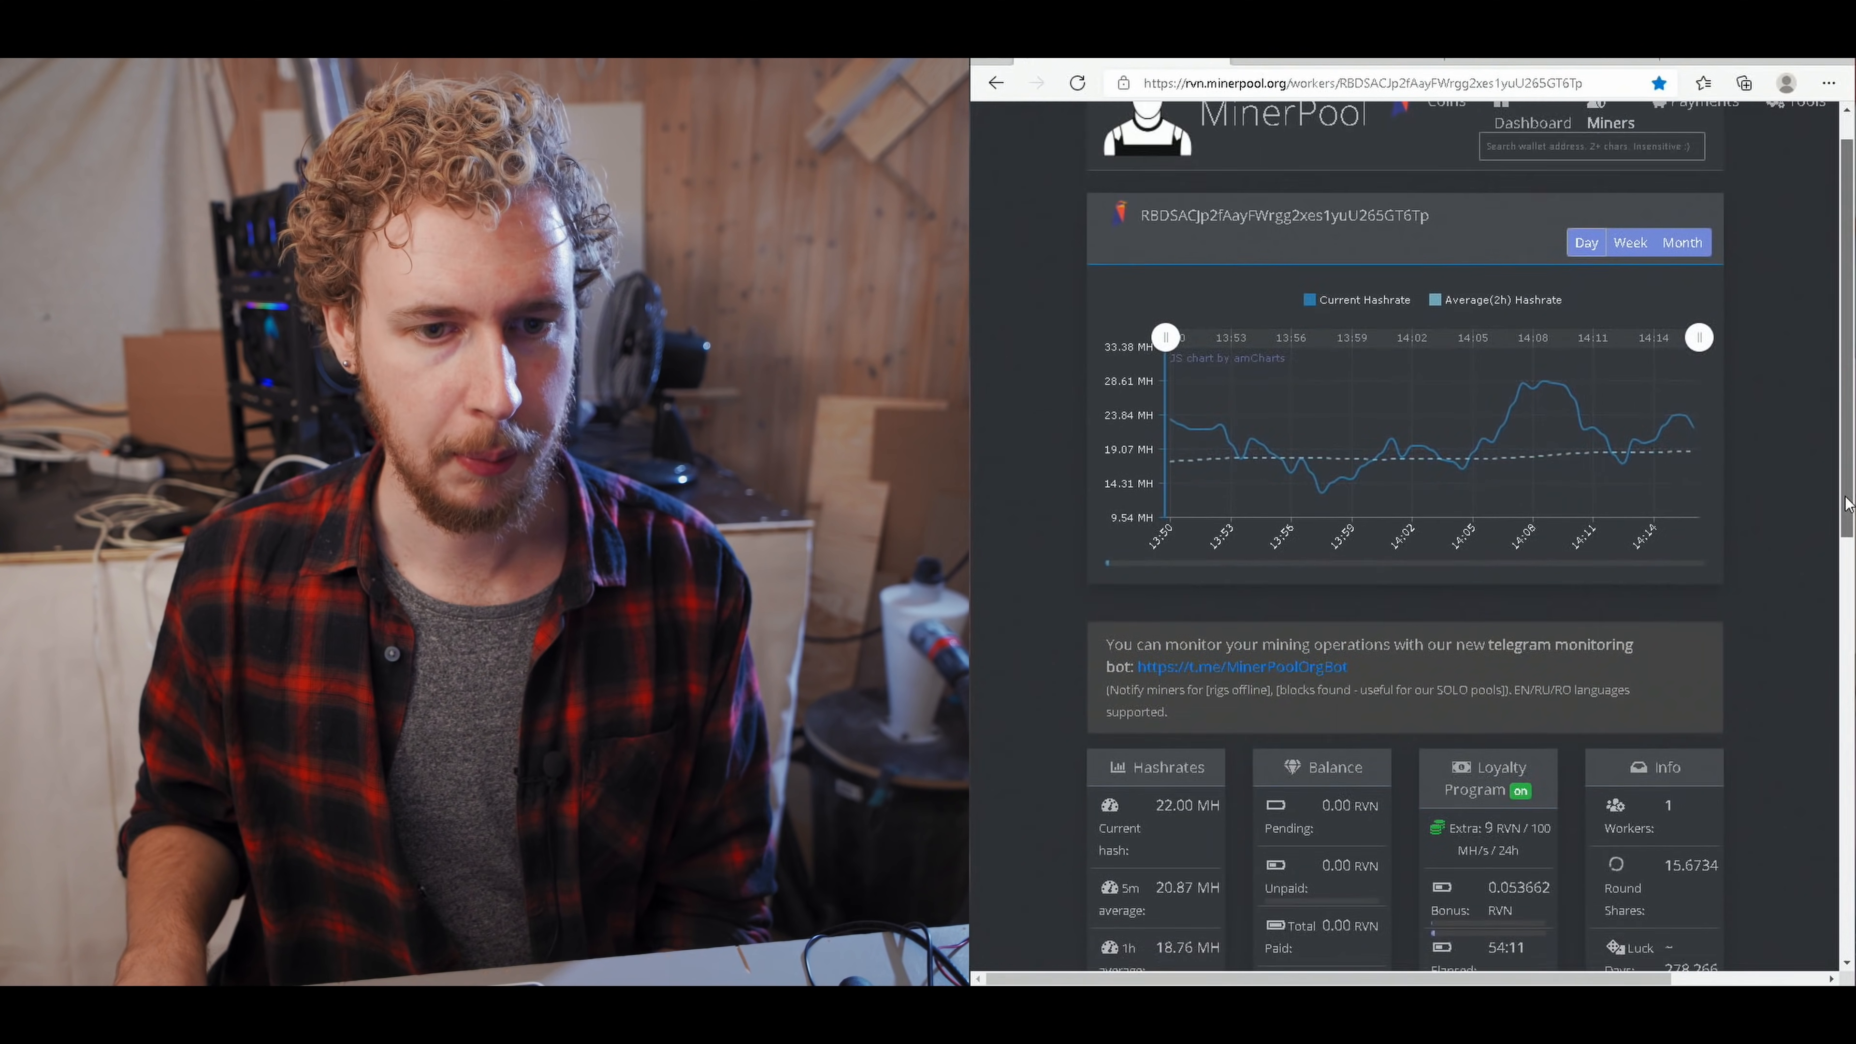
# - Scroll the later worker page showing 0.00 KH hashrate and 160.19 RVN unpaid
pyautogui.scroll(-3)
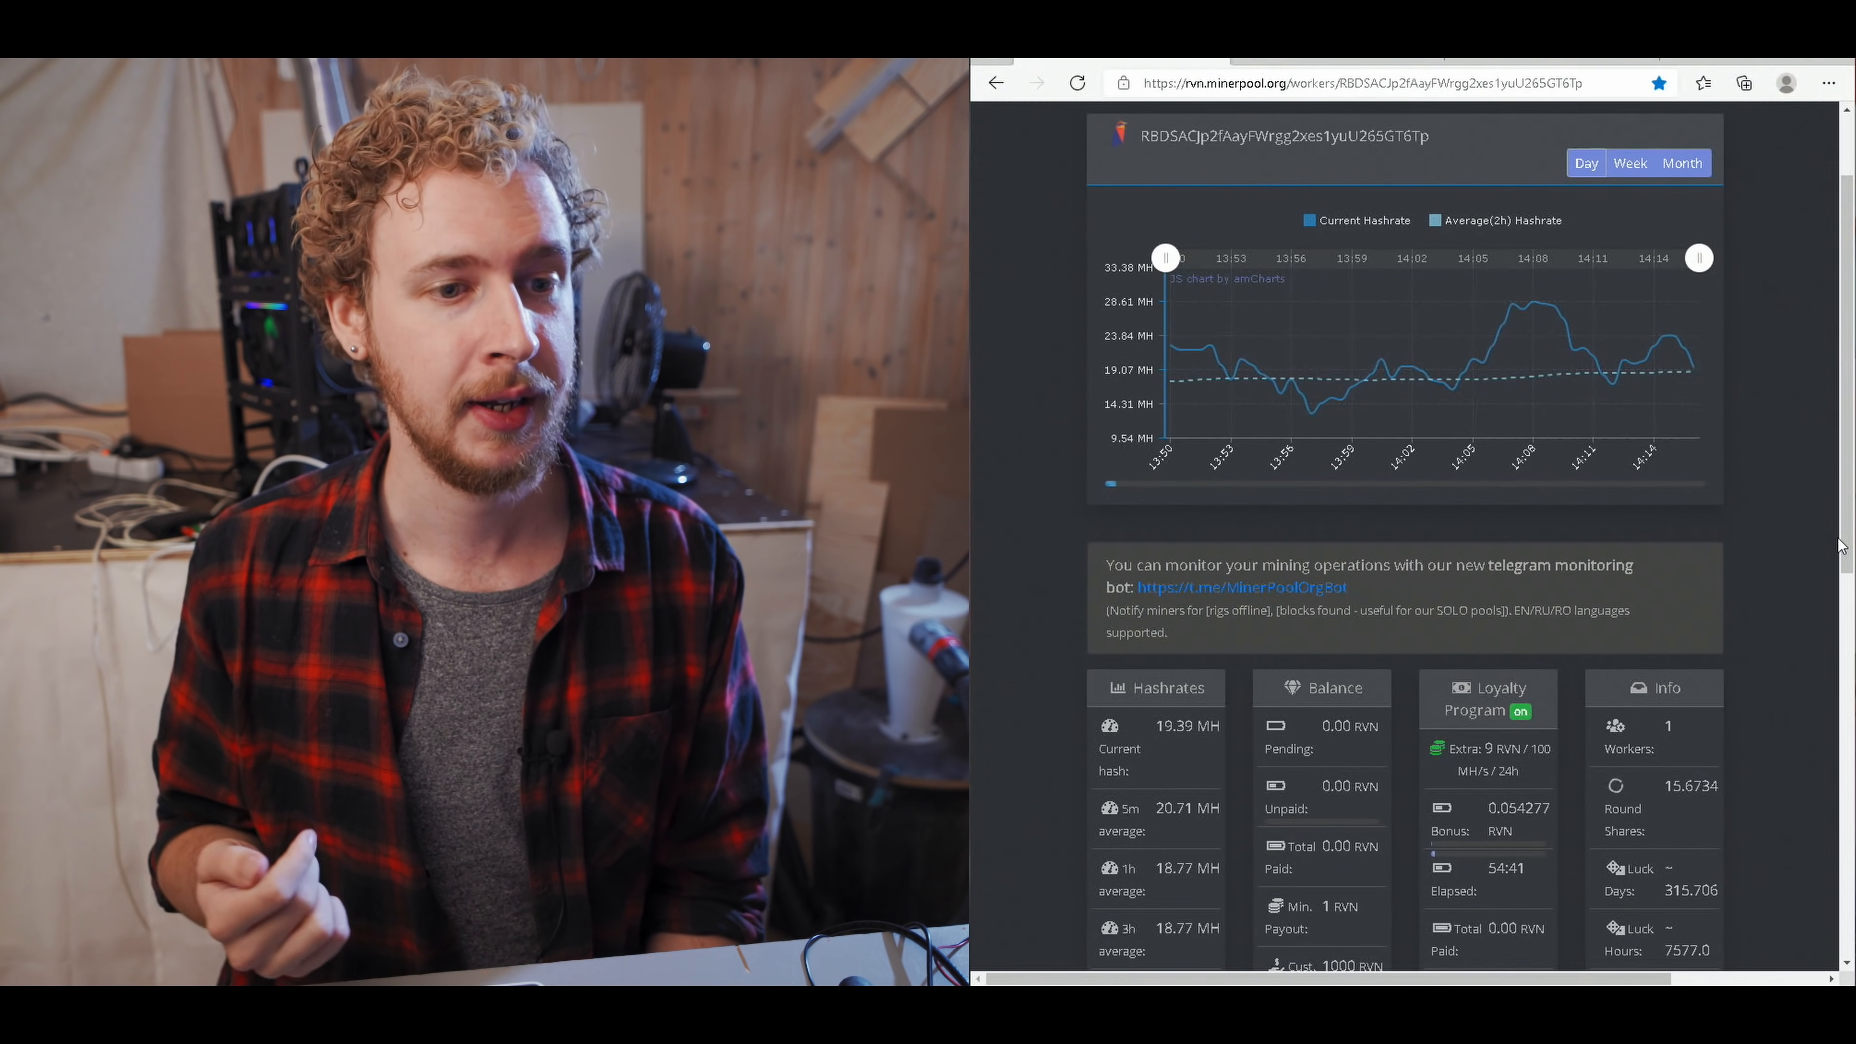
pyautogui.scroll(3)
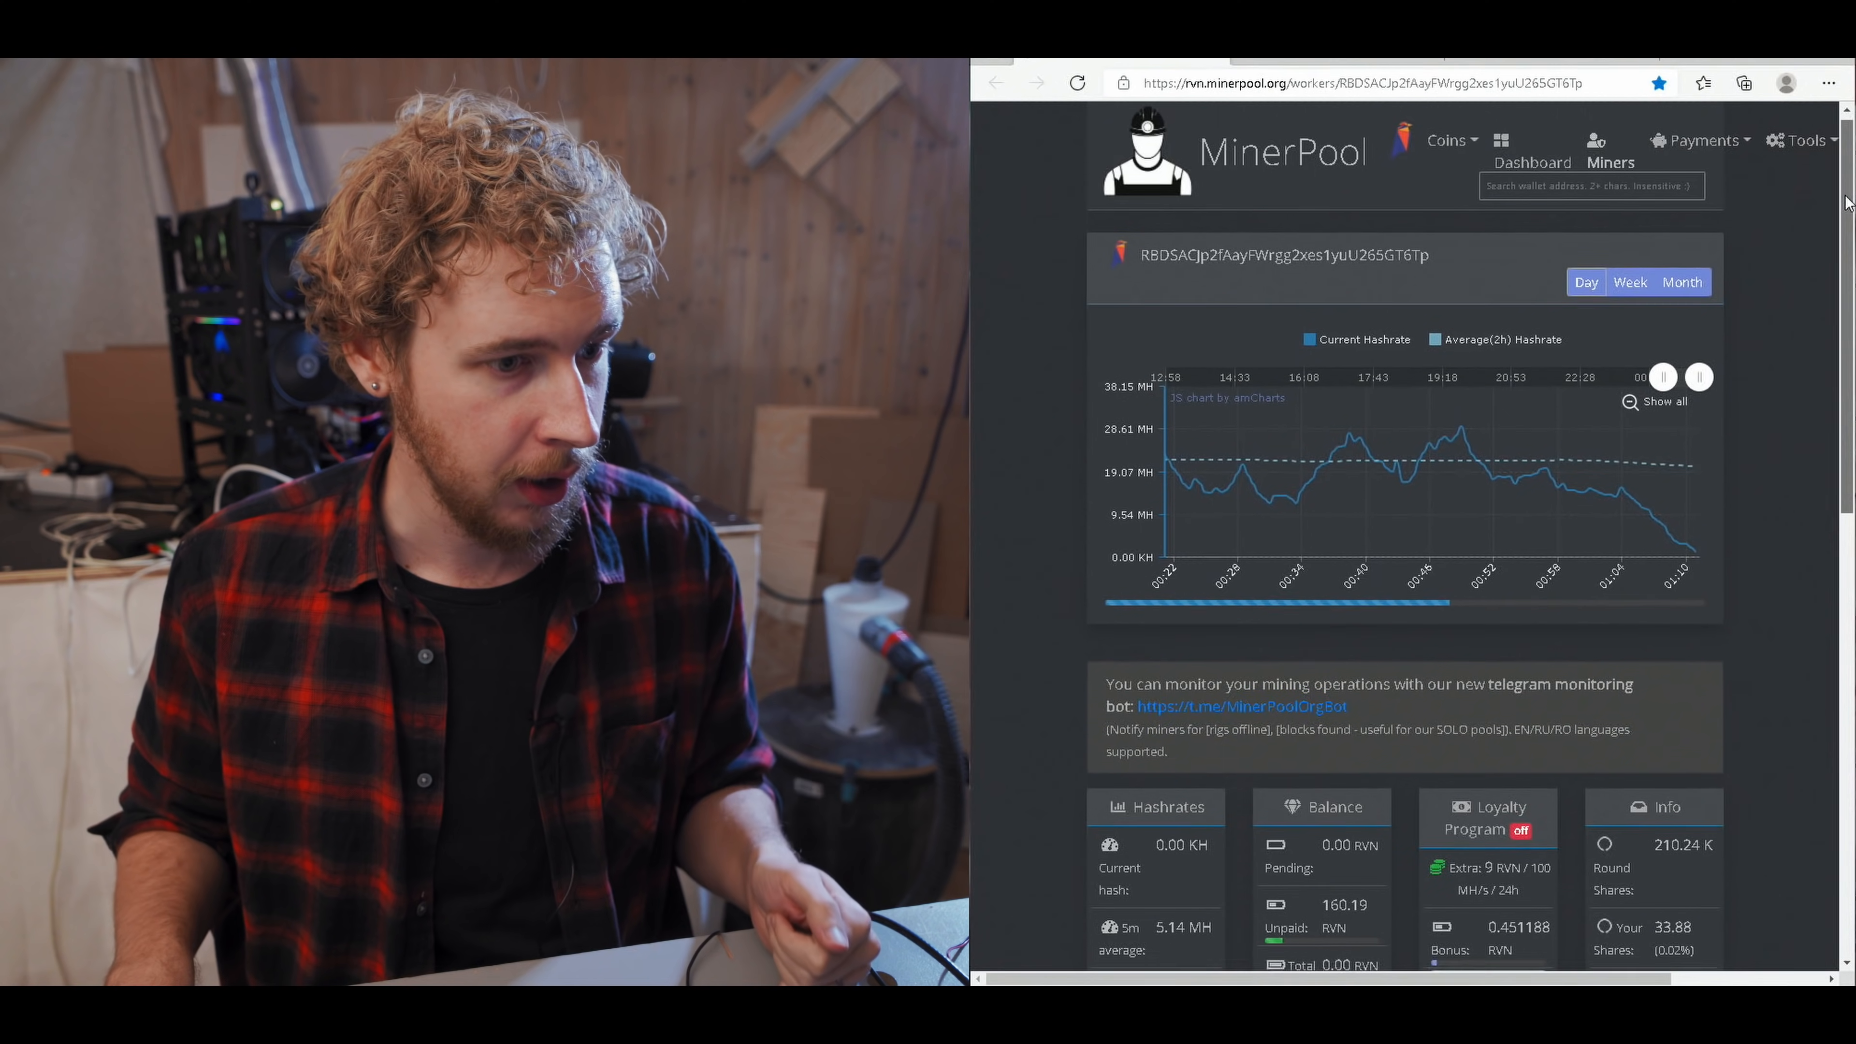
# - View the Balance and Loyalty panels (160.19 unpaid, 13.67 paid), then switch to the 2Miners account
pyautogui.scroll(-3)
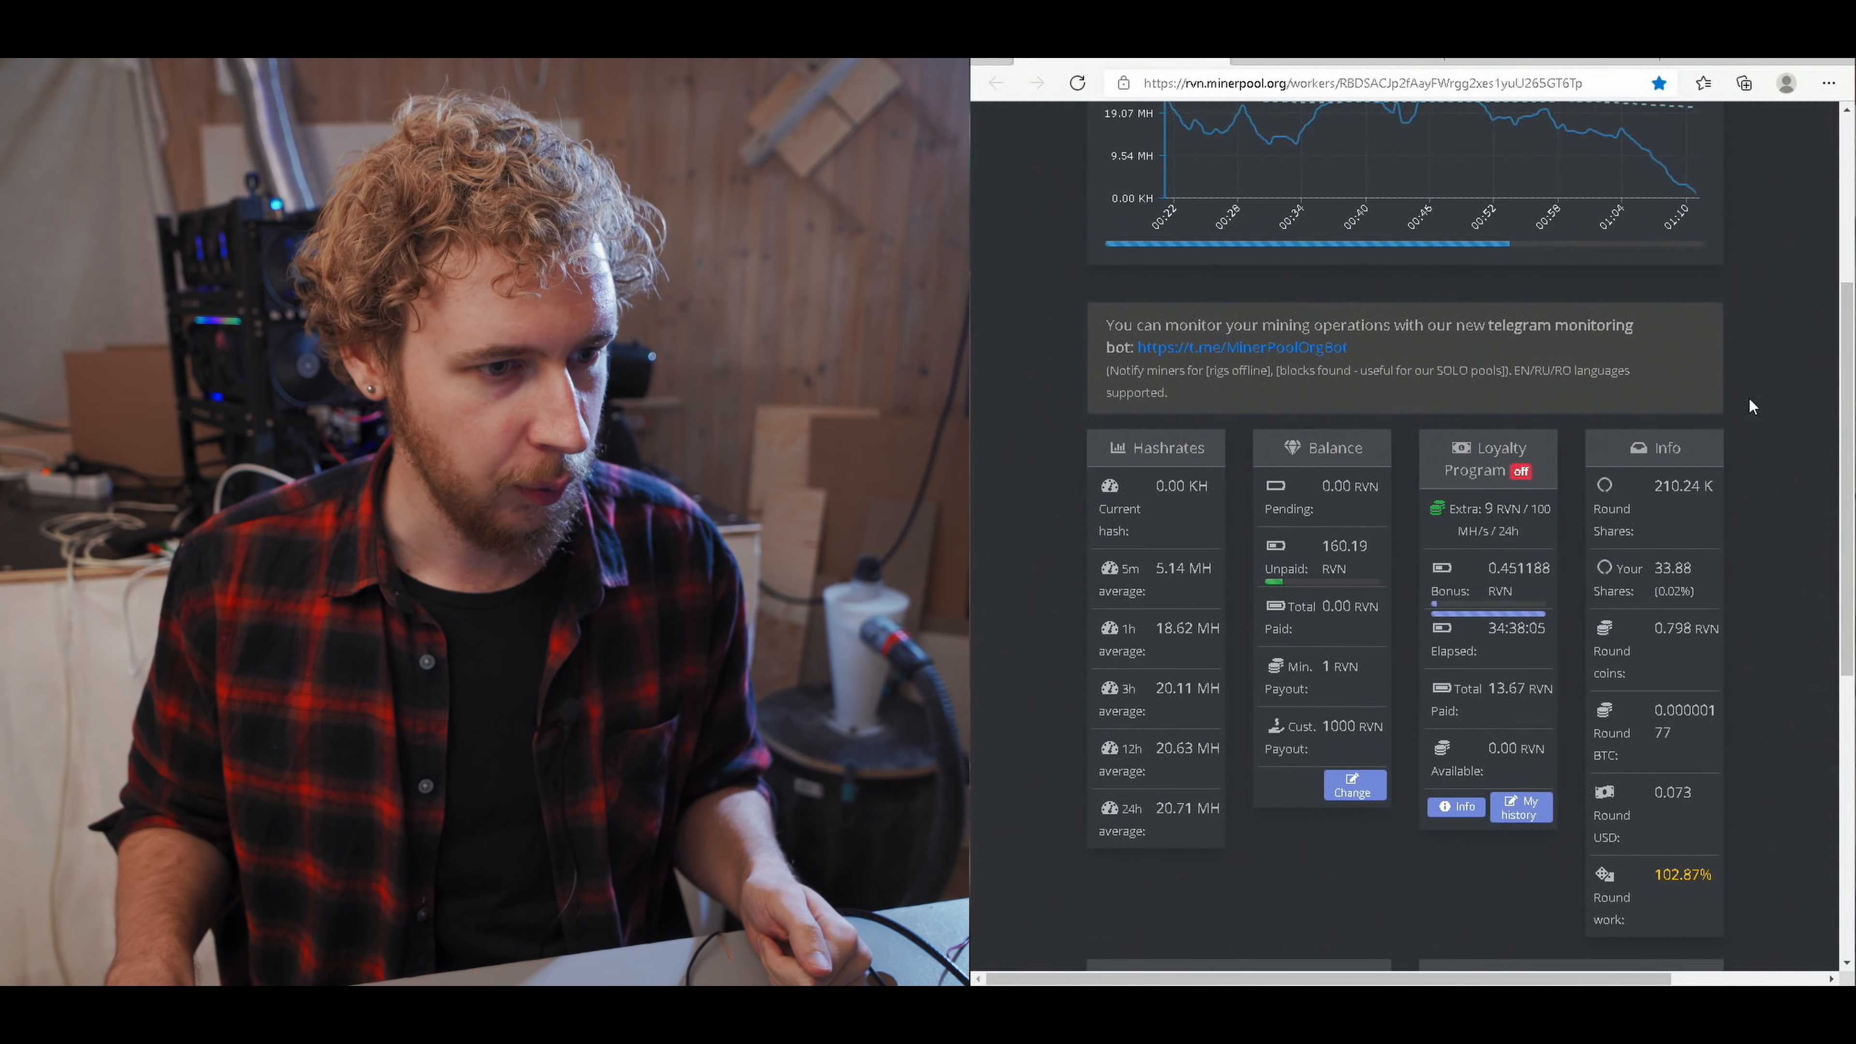
pyautogui.doubleClick(1333, 545)
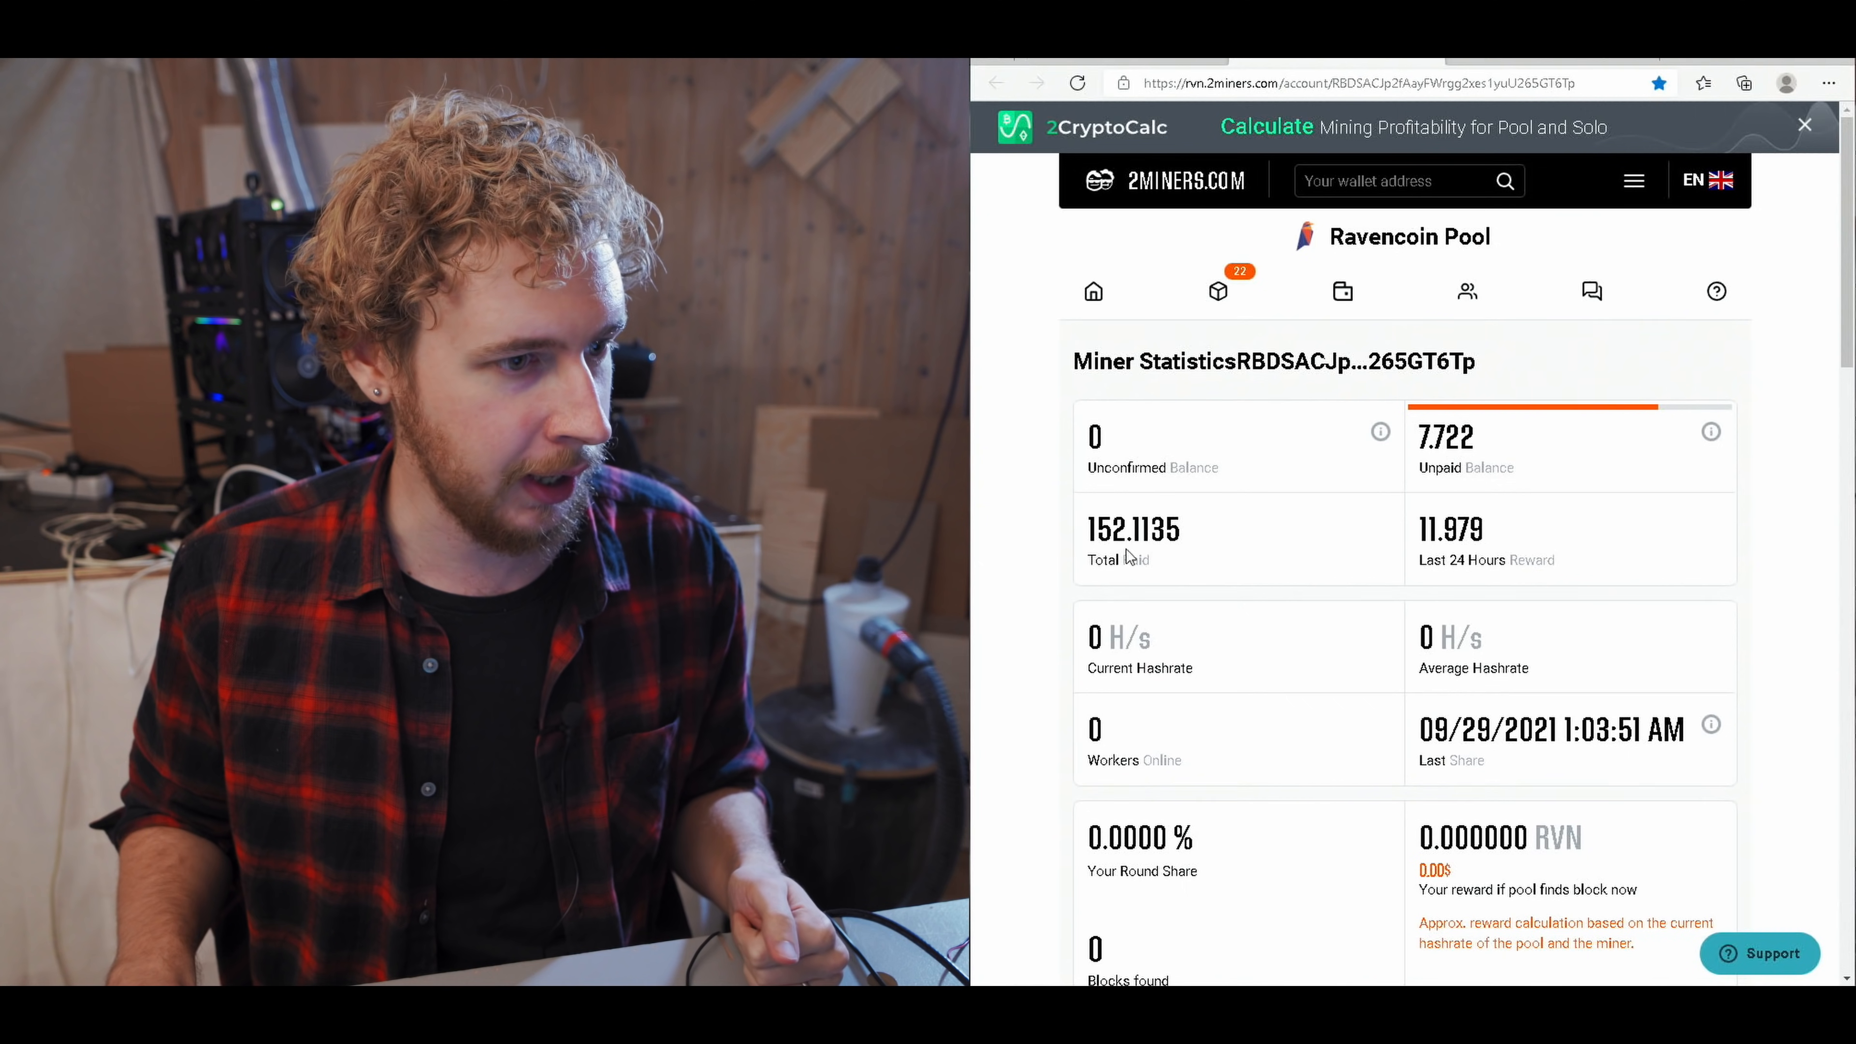
# - After reading 2Miners' 152.1135 RVN paid and 7.722 unpaid, return to the MinerPool.org tab
pyautogui.doubleClick(1108, 529)
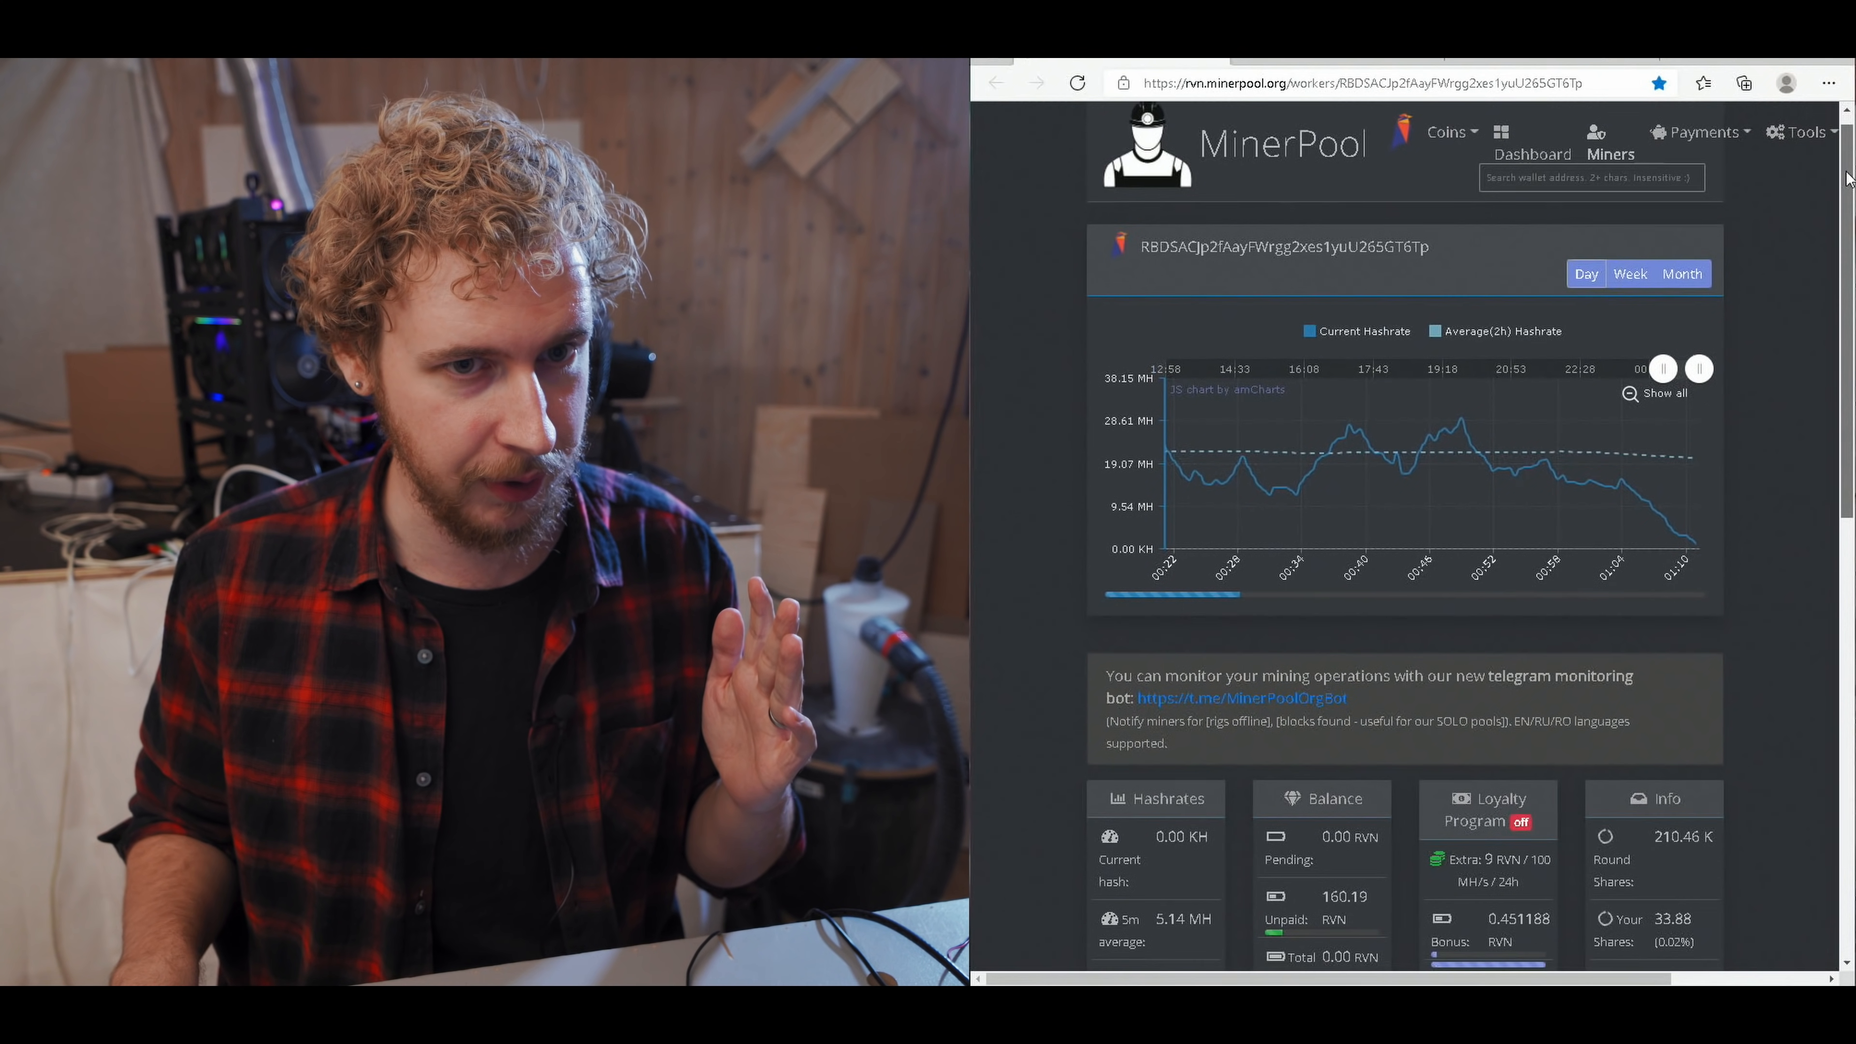
# - Scroll to the Hashrates, Balance, Loyalty and Info panels showing 211.09 K round shares, 96.67% round work
pyautogui.scroll(-3)
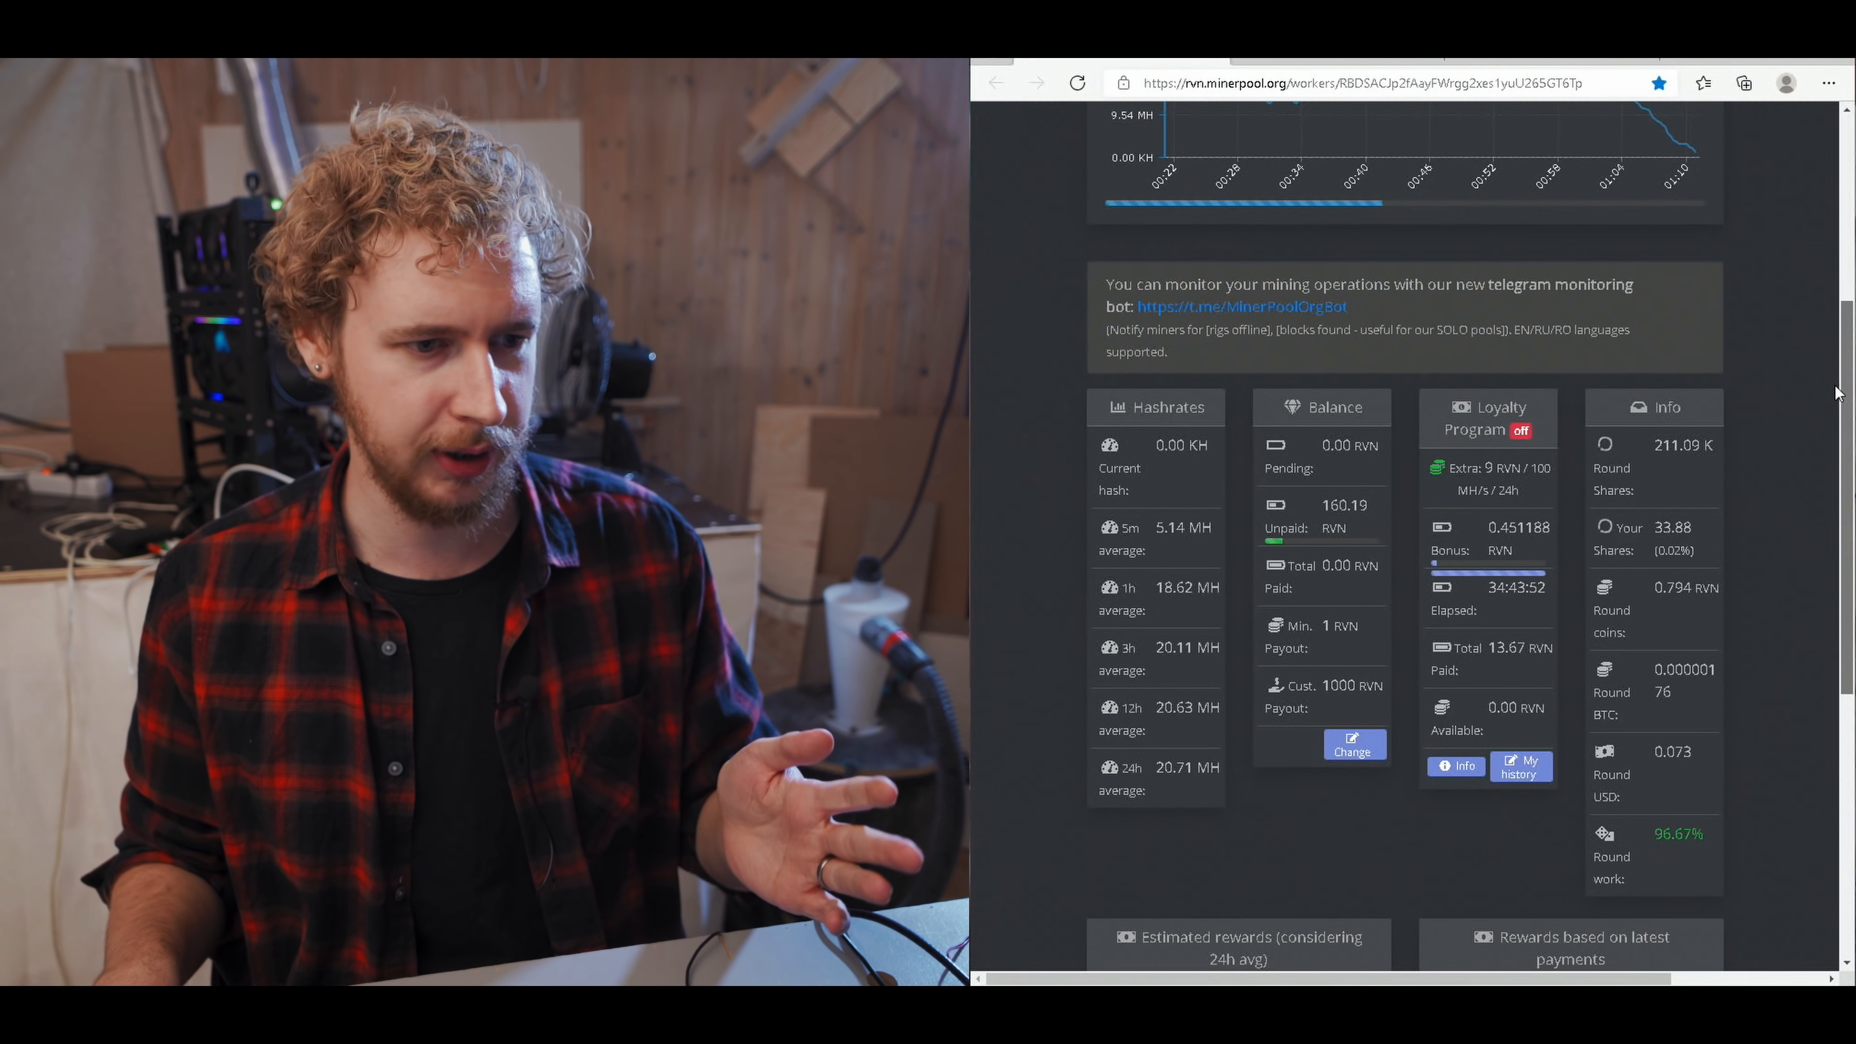
# - Scroll to the estimated rewards tables showing about 19.71 RVN ($1.81) per 24 hours
pyautogui.scroll(-3)
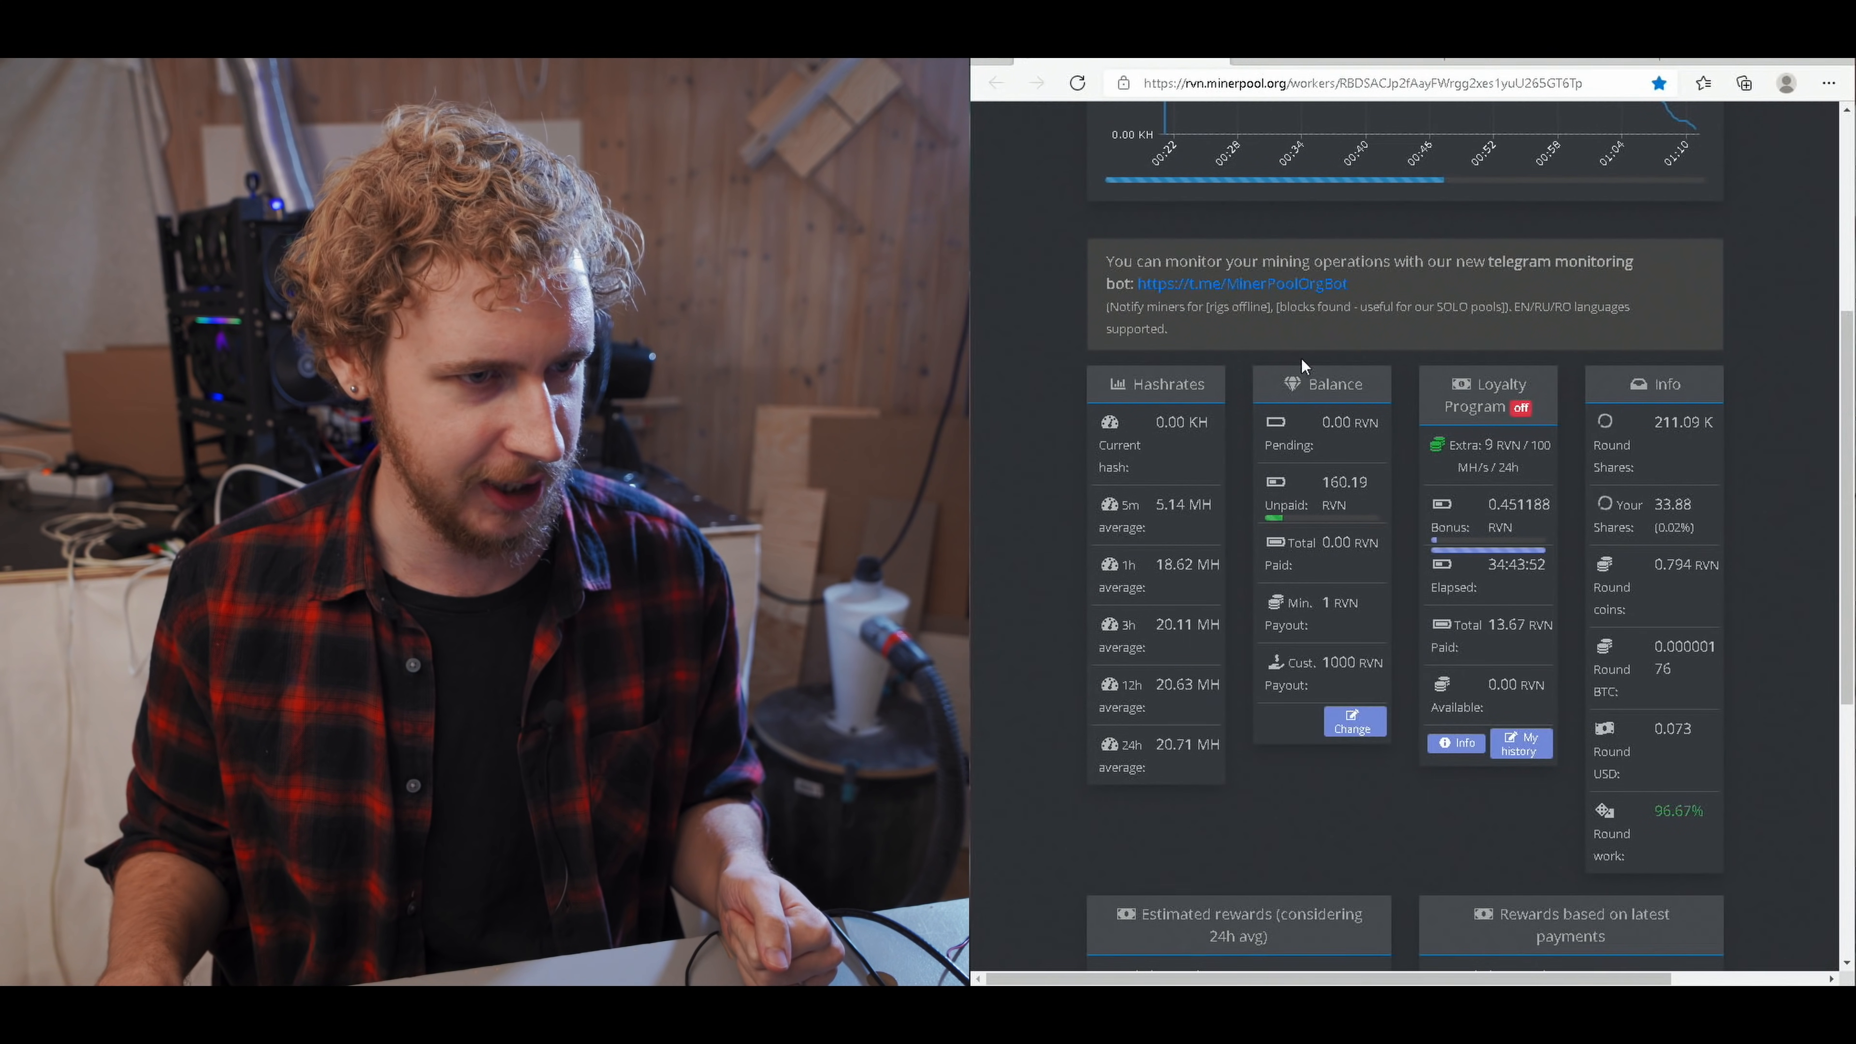
pyautogui.moveTo(1354, 722)
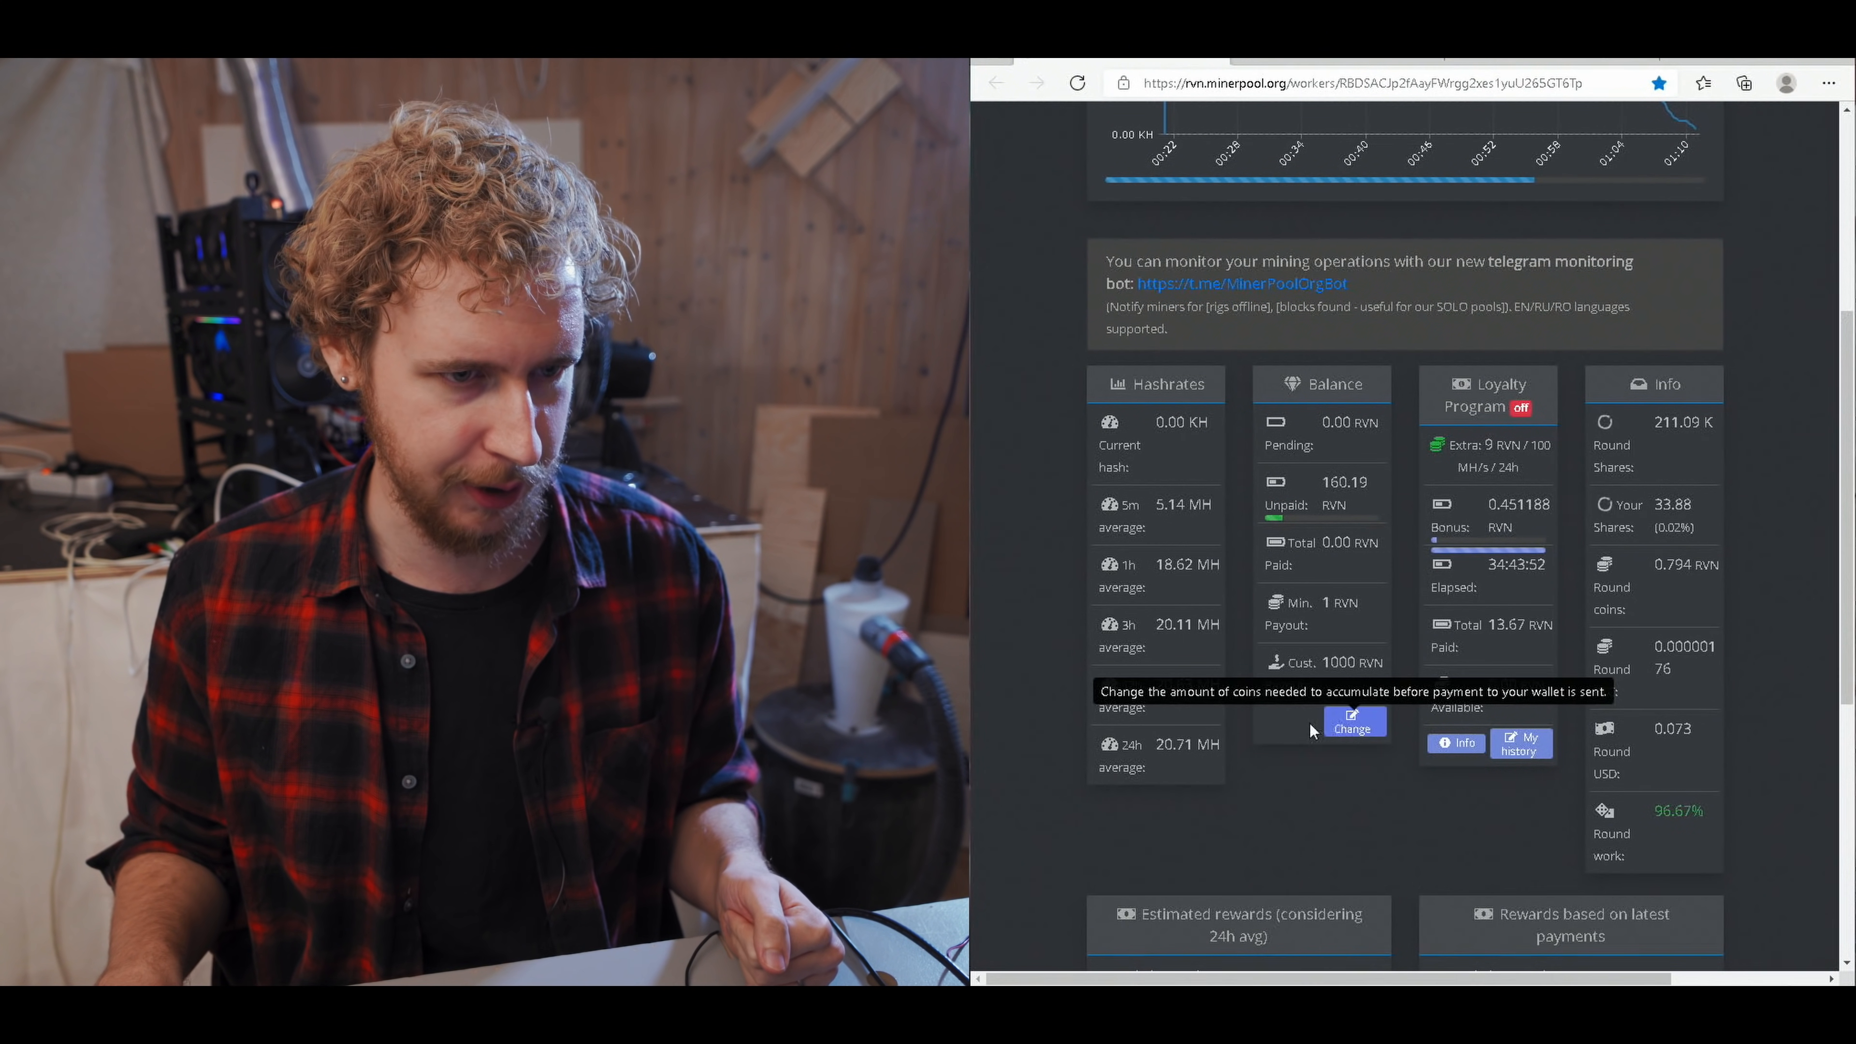
pyautogui.scroll(-3)
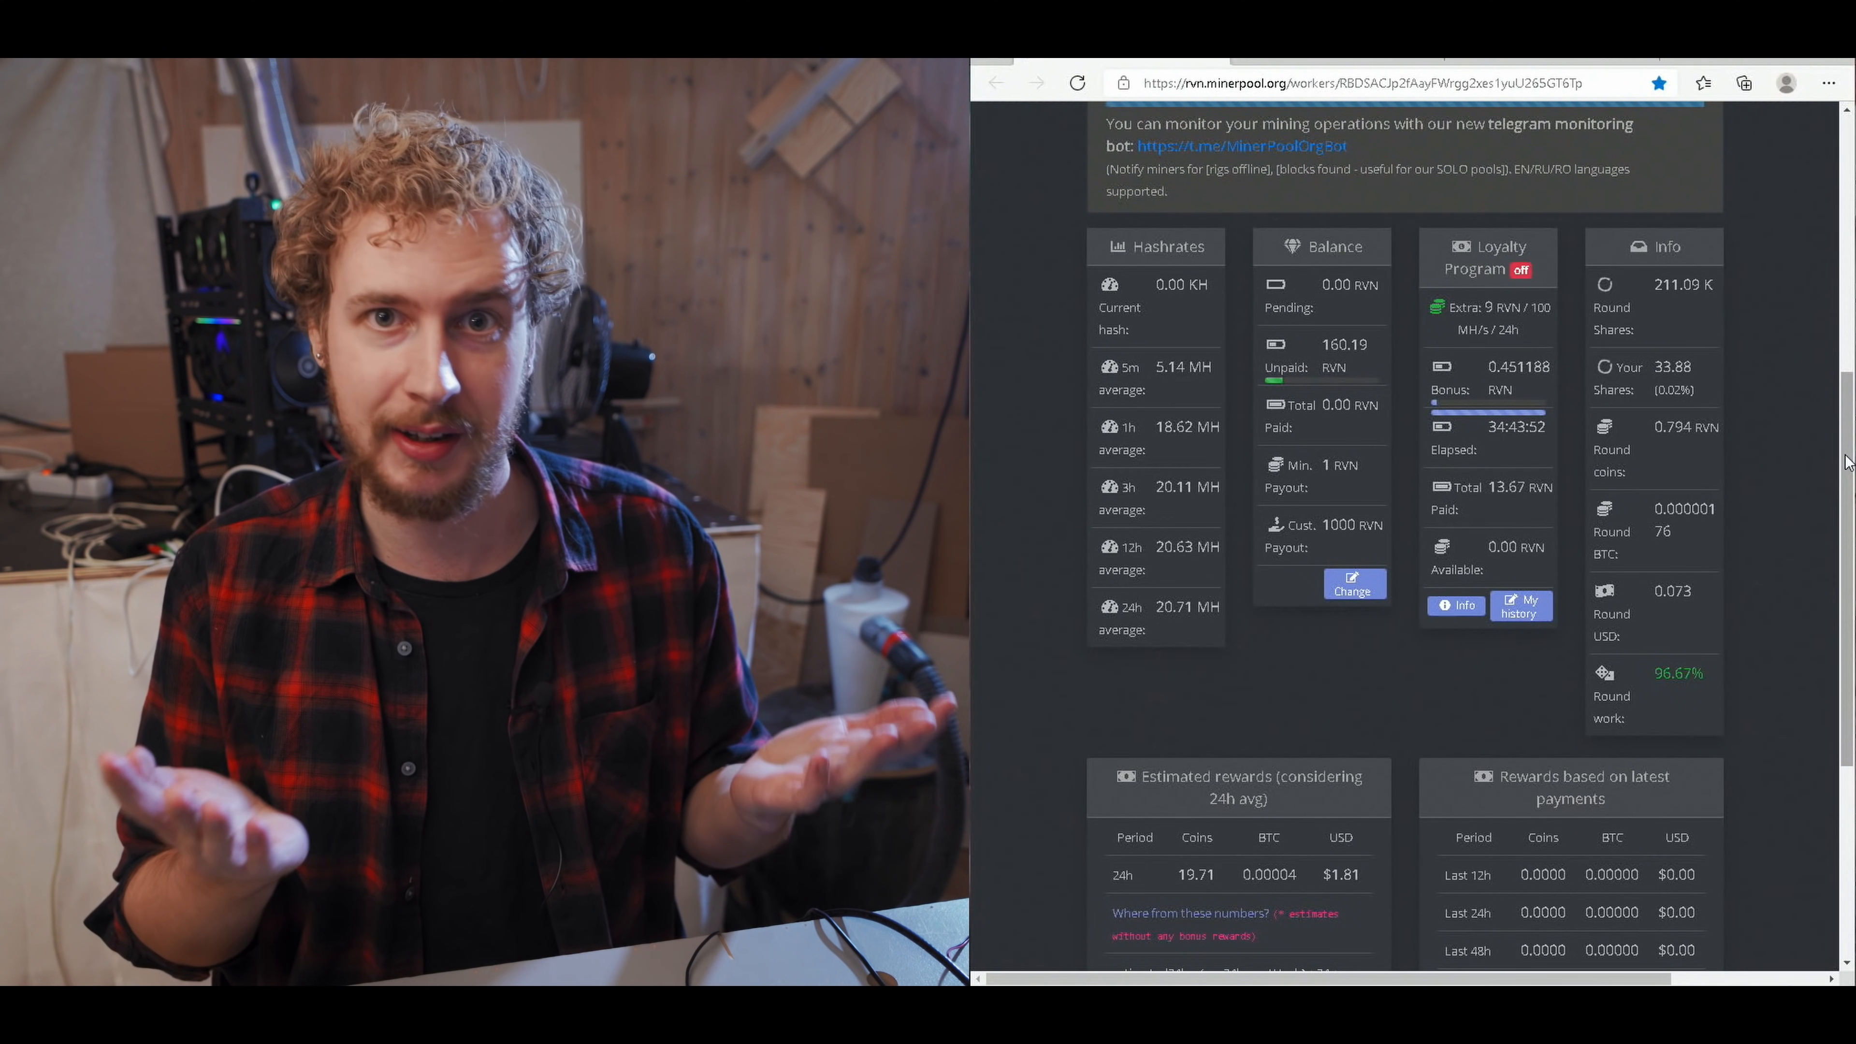
pyautogui.scroll(-3)
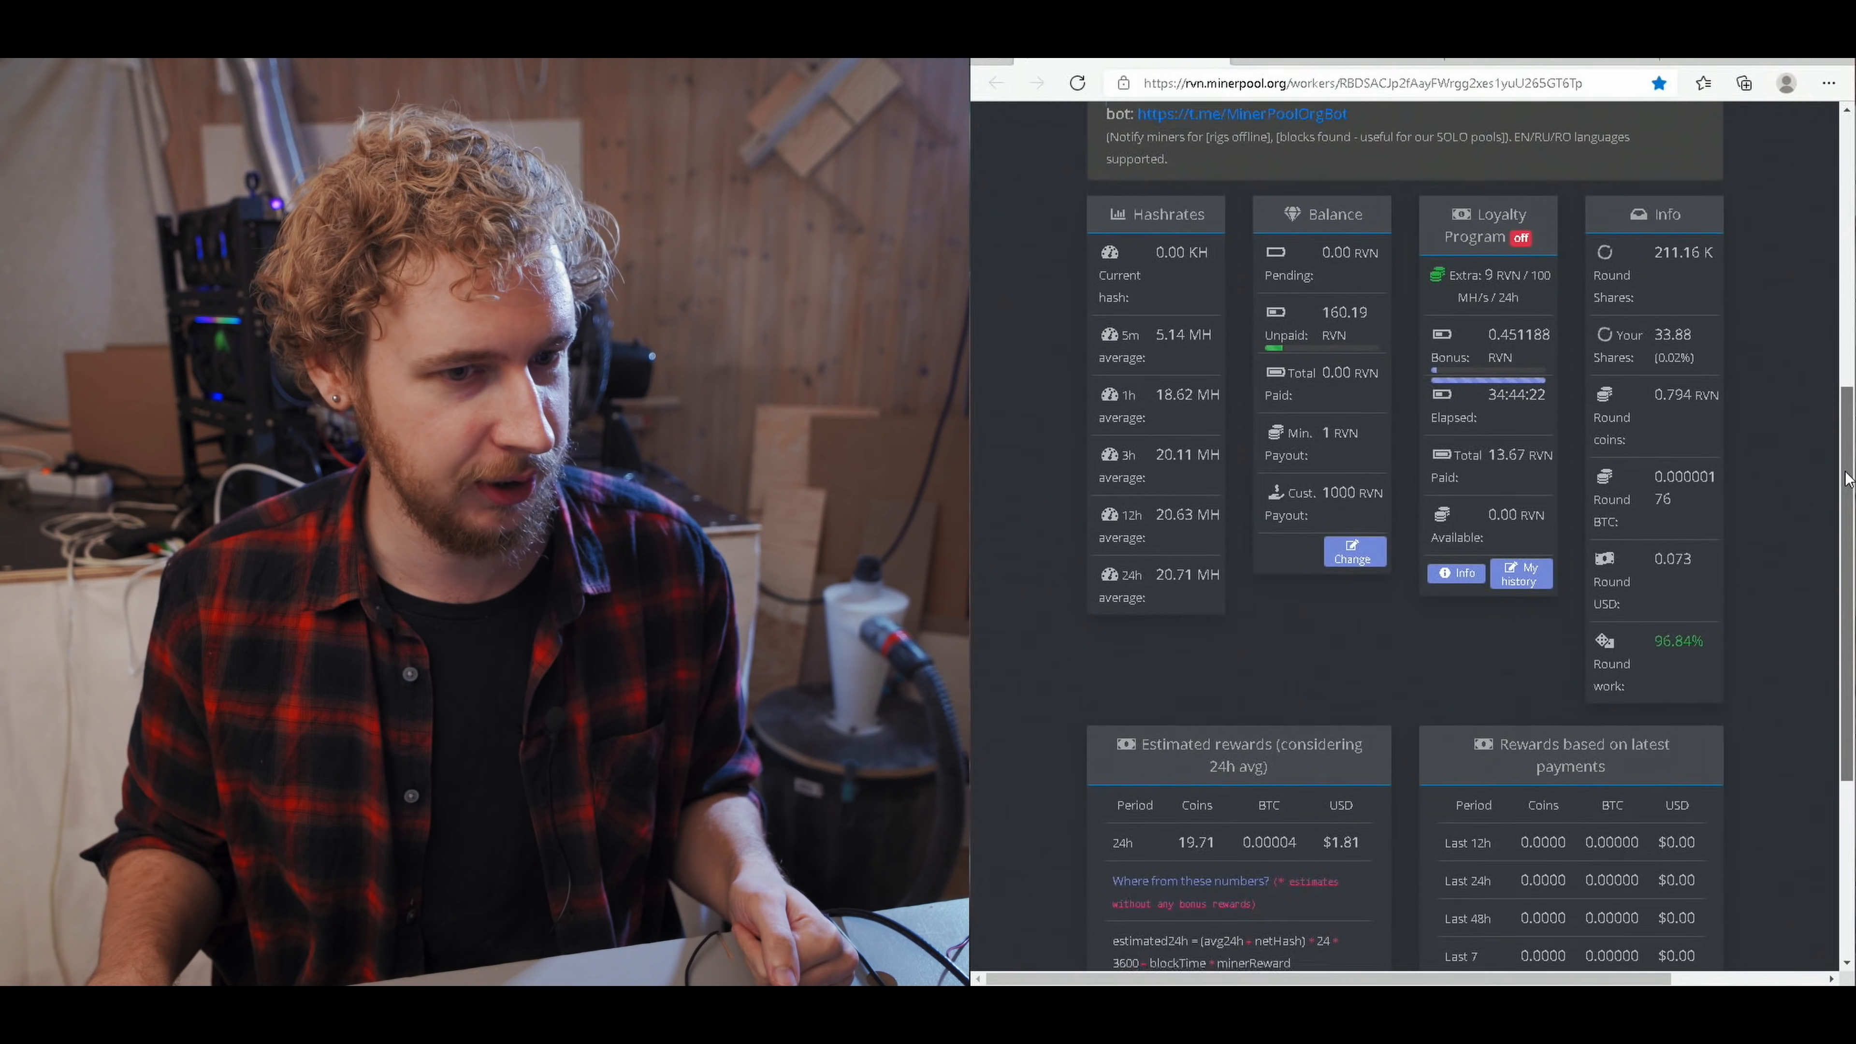
pyautogui.scroll(-3)
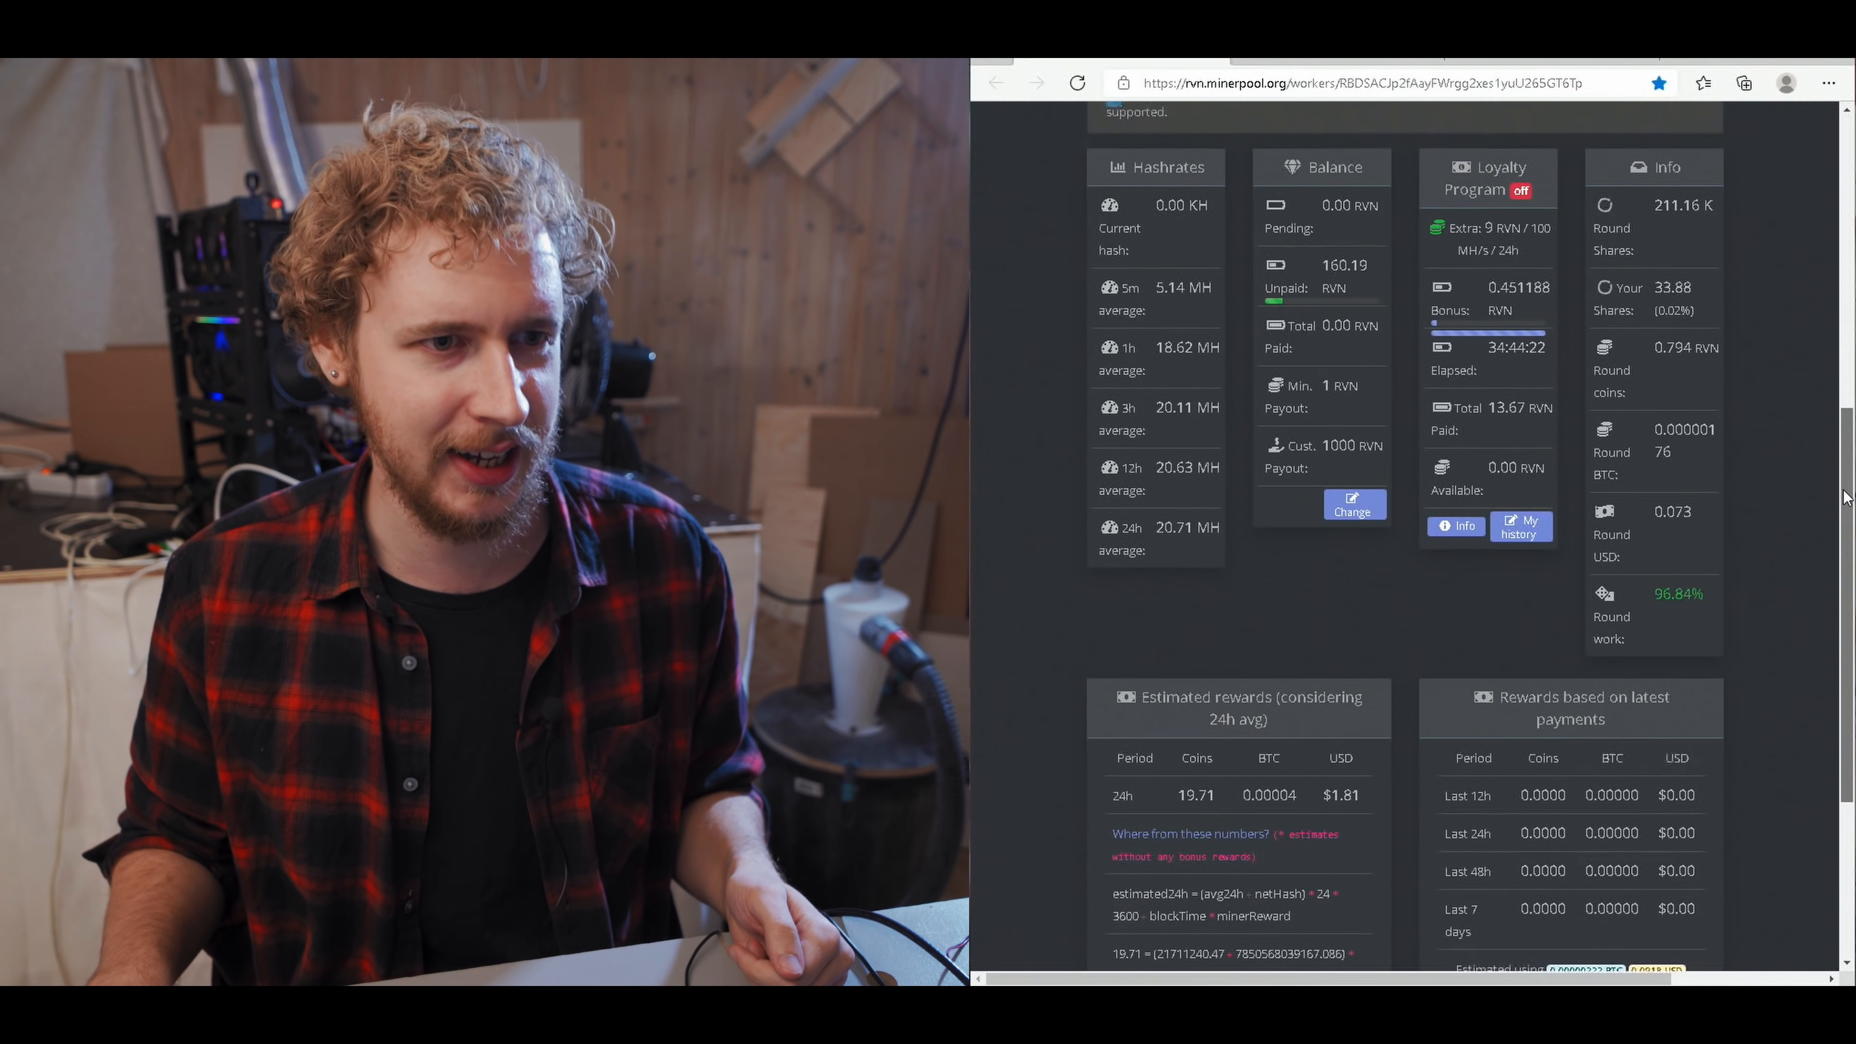